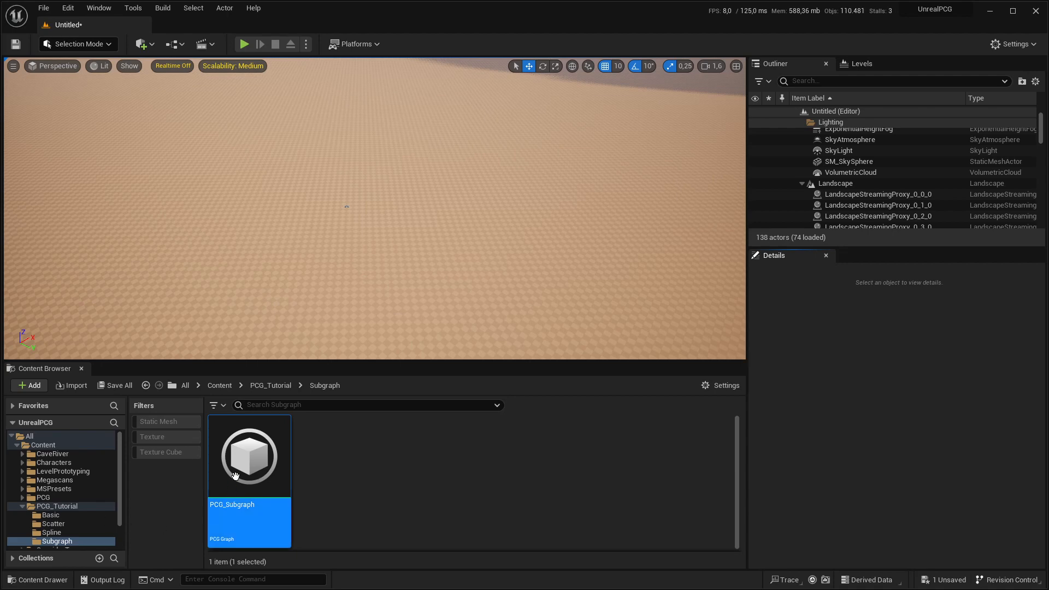
mouse_move(249, 458)
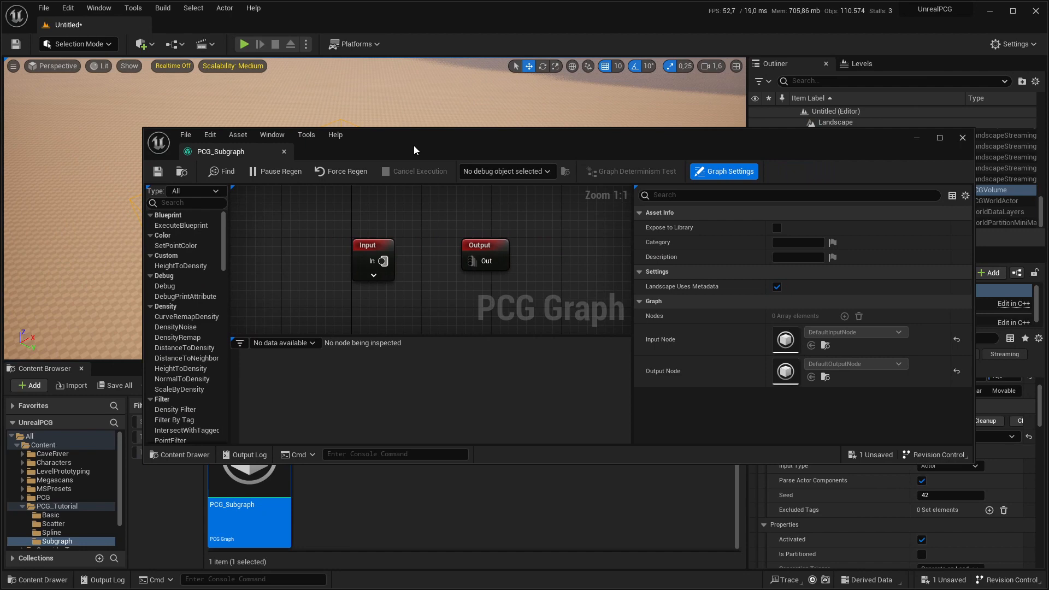
mouse_move(425, 265)
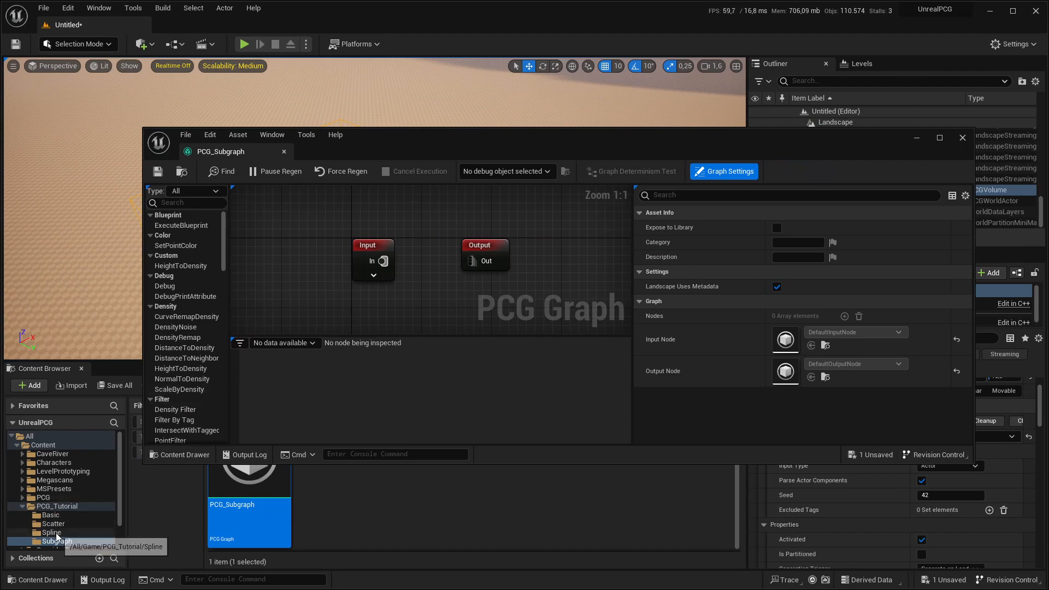
Place a PCG_Subgraph volume in the level and open PCG_Spline from the Spline tutorial assets.
left_click(51, 532)
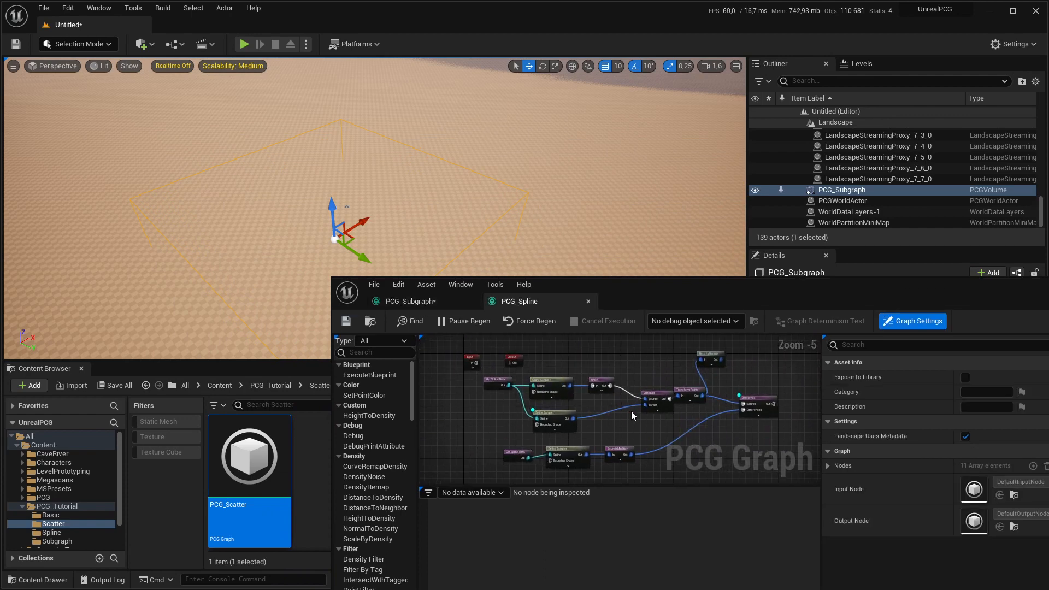
mouse_move(598, 378)
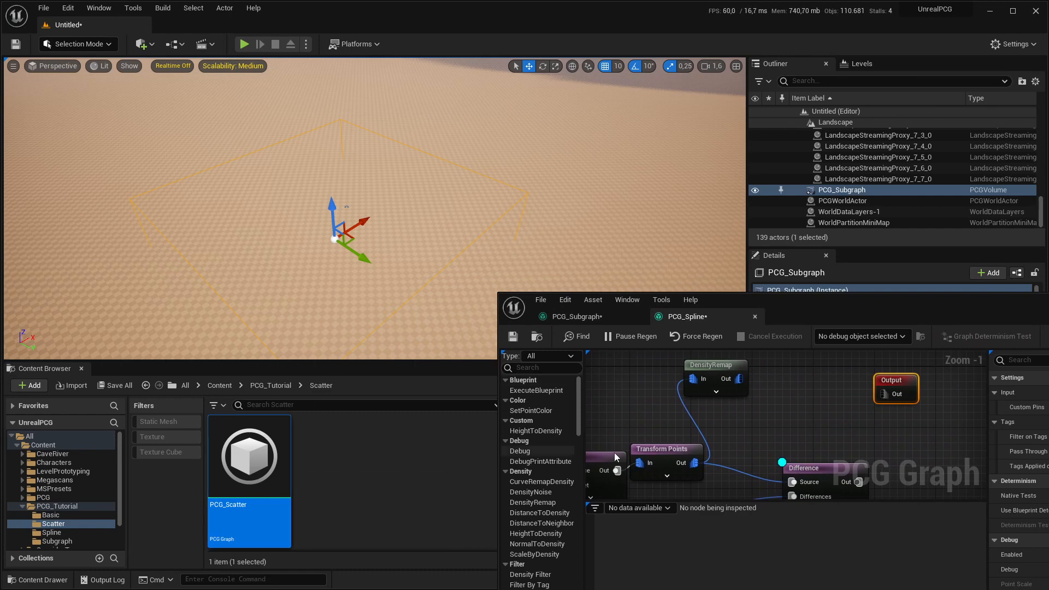
mouse_move(894, 394)
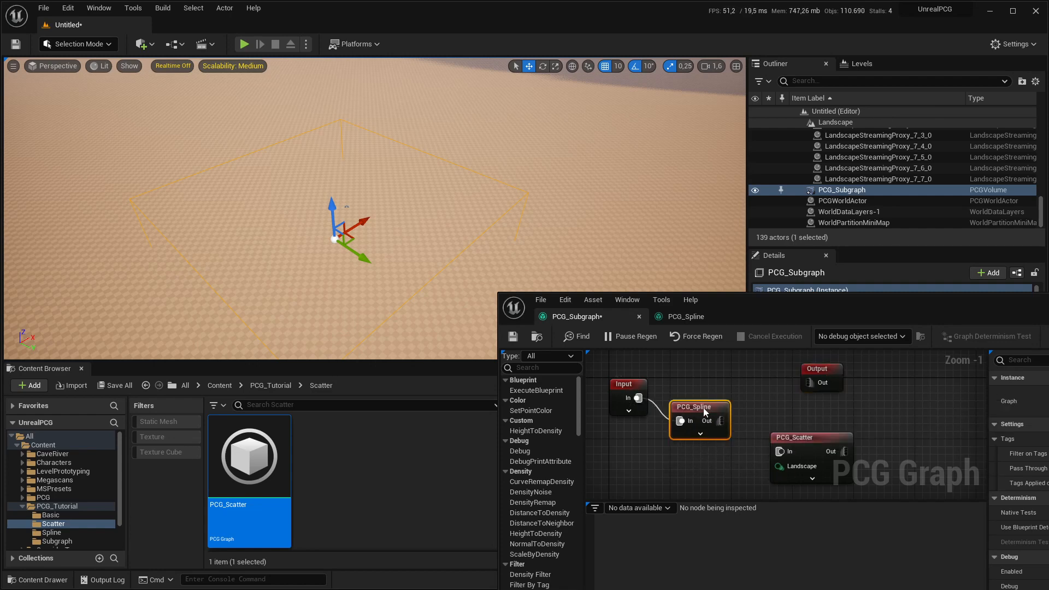
Reposition the PCG_Spline node alongside PCG_Scatter and DensityNoise in PCG_Subgraph.
left_click_drag(700, 420, 625, 404)
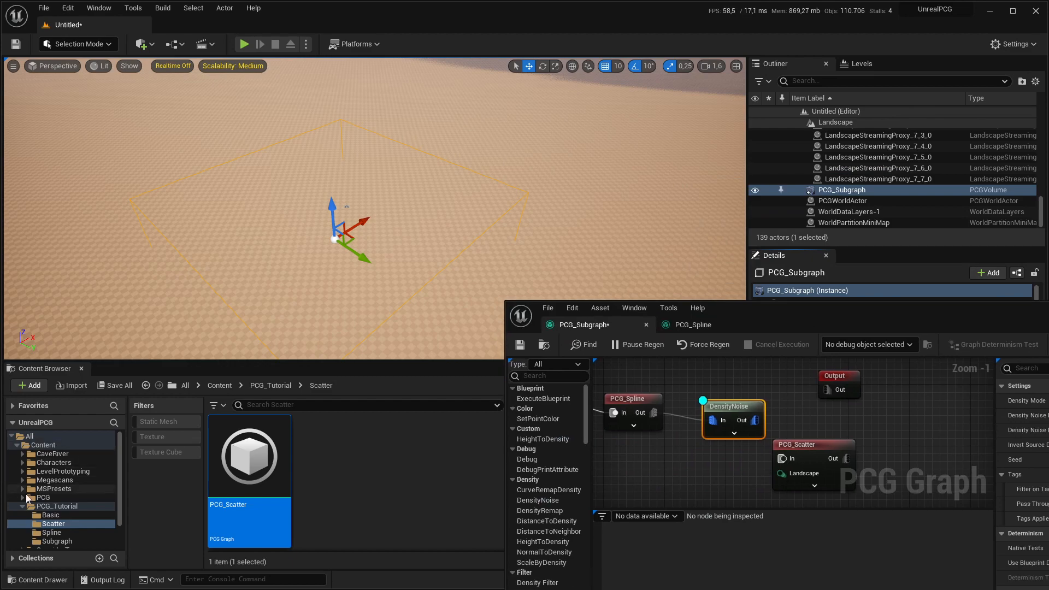
Drag BP_OurSpline from the Spline folder into the level and tick Closed Loop.
left_click(51, 531)
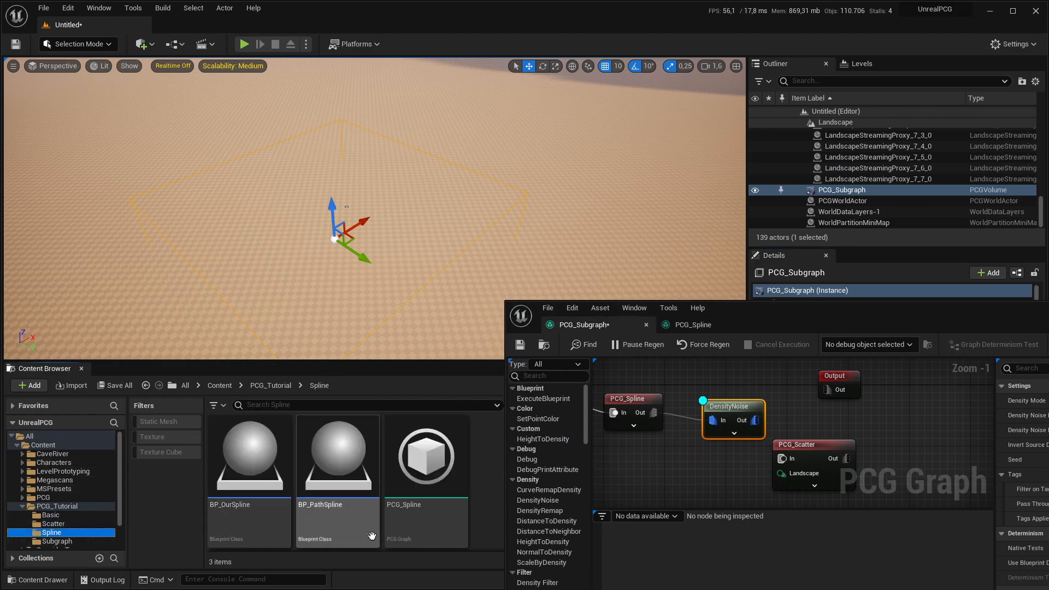
left_click(249, 455)
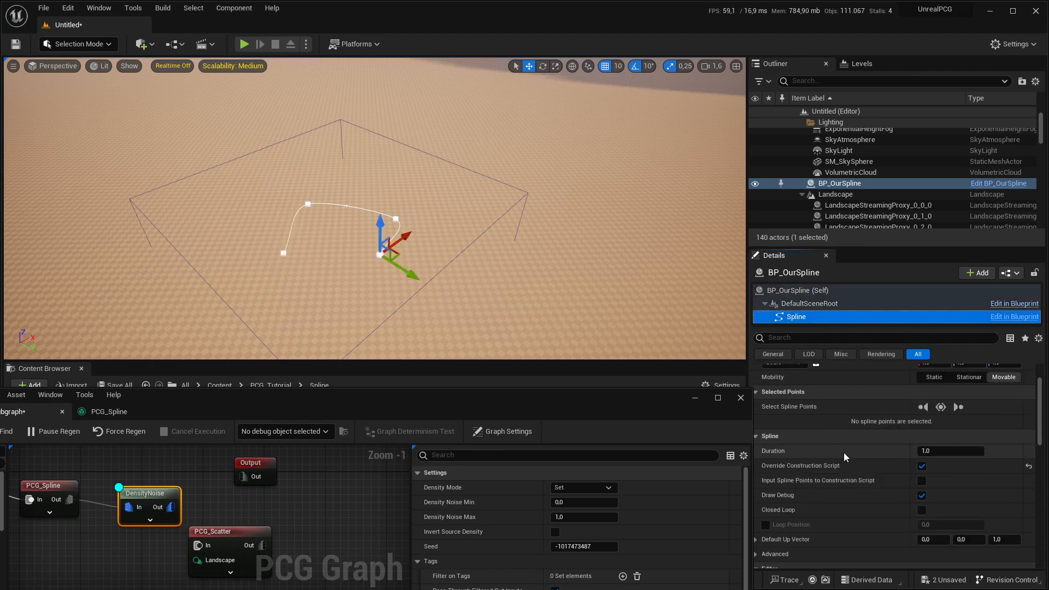
left_click(921, 510)
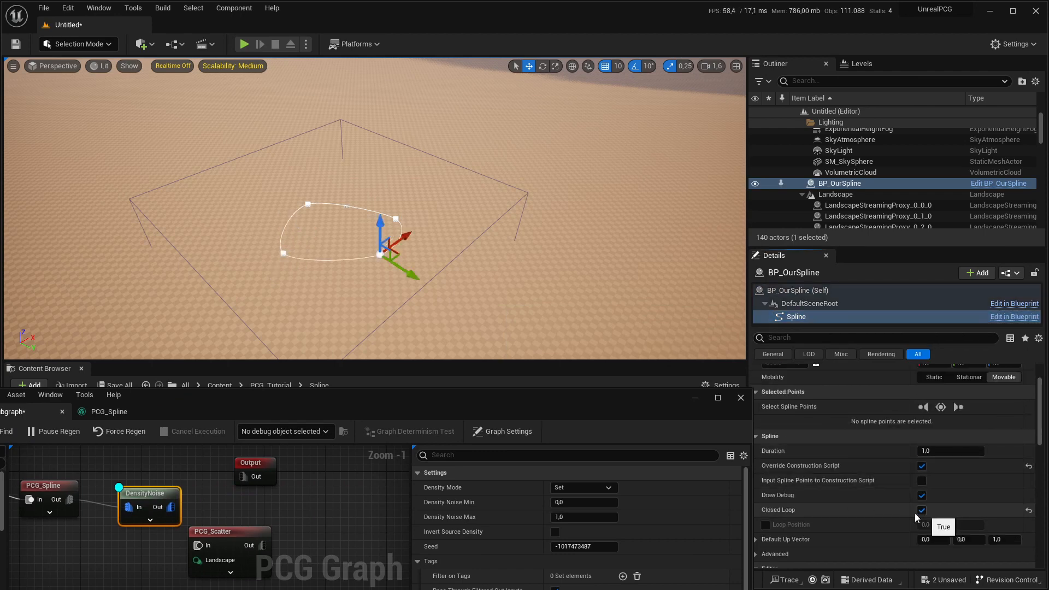
left_click(921, 509)
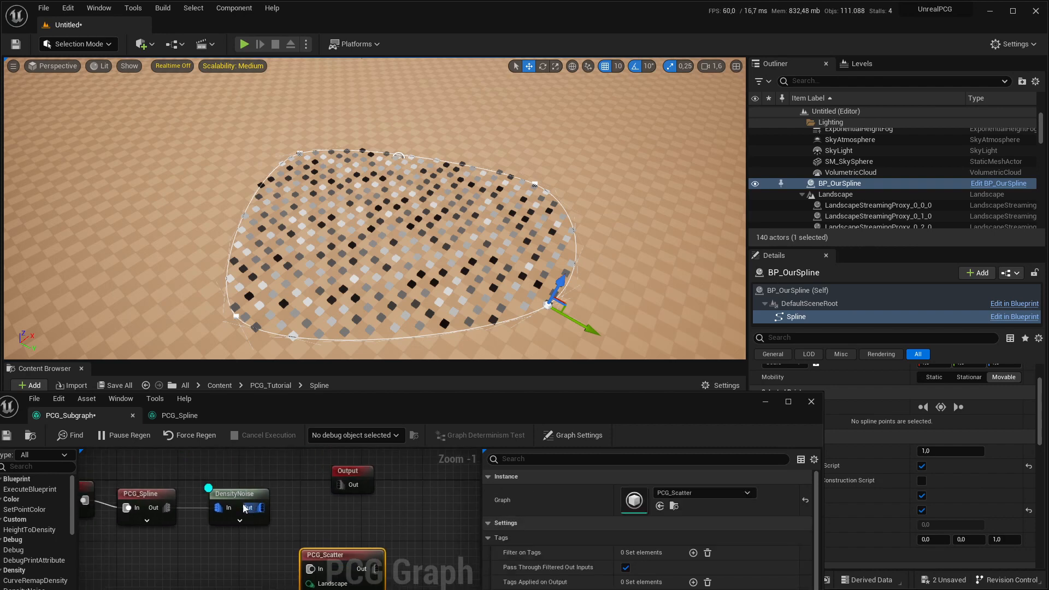
Add a Density Filter fed by DensityNoise, with Lower Bound set to 0.8.
type("ma")
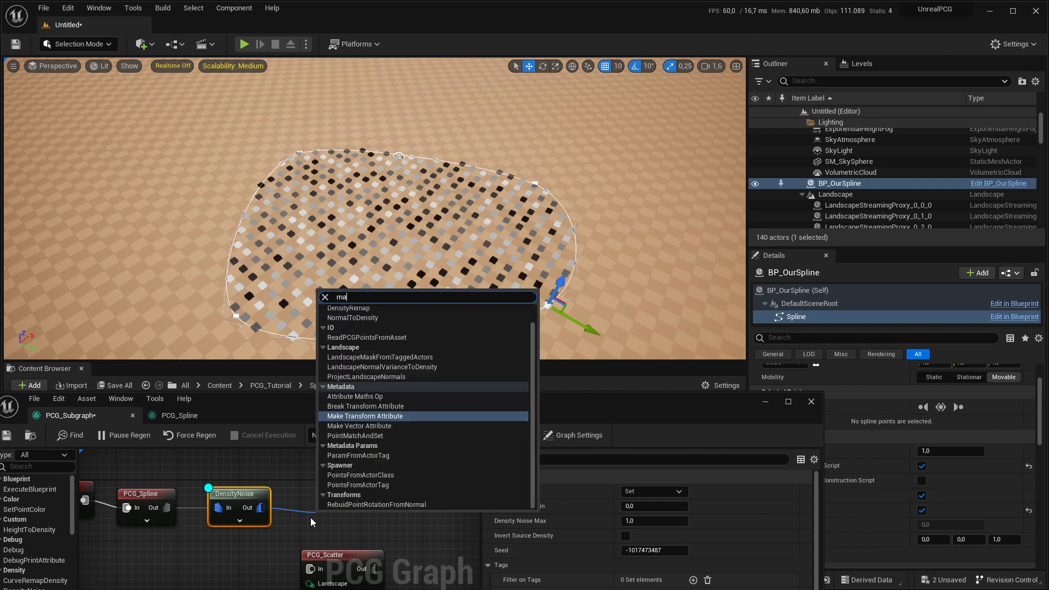
type("fil")
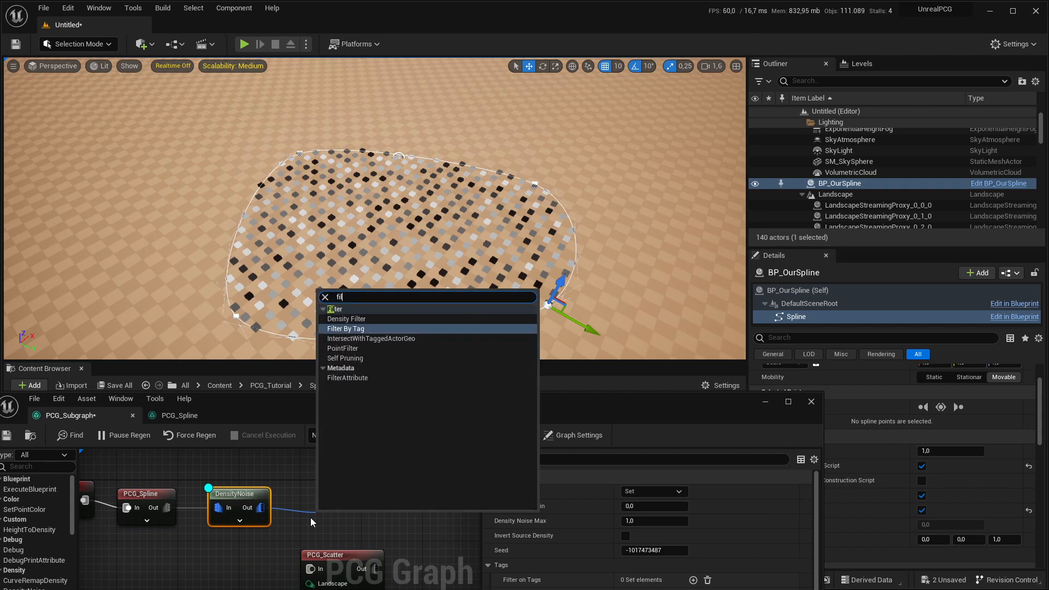
mouse_move(368, 328)
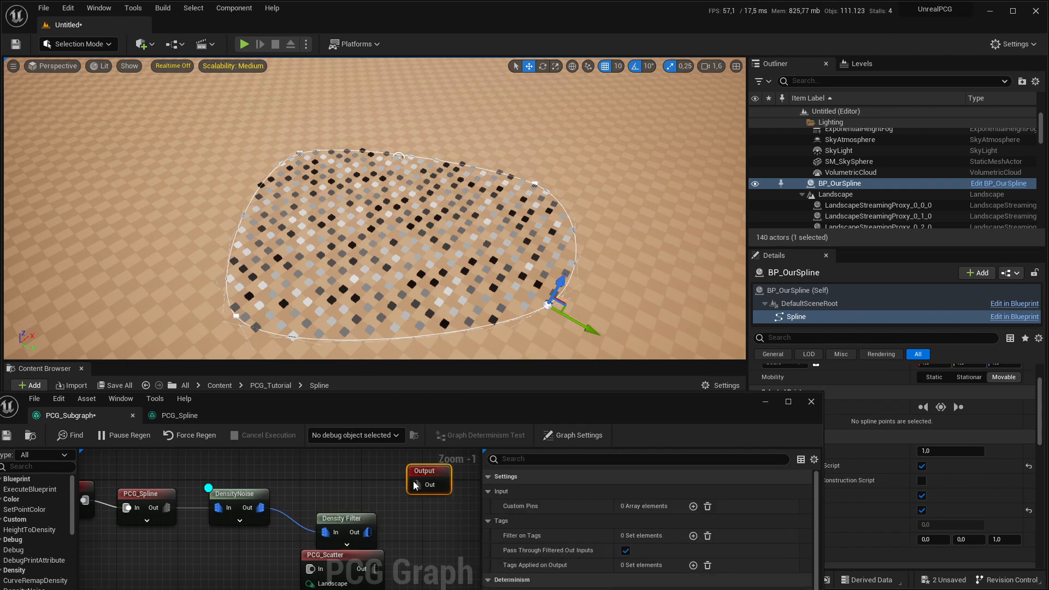
left_click(316, 494)
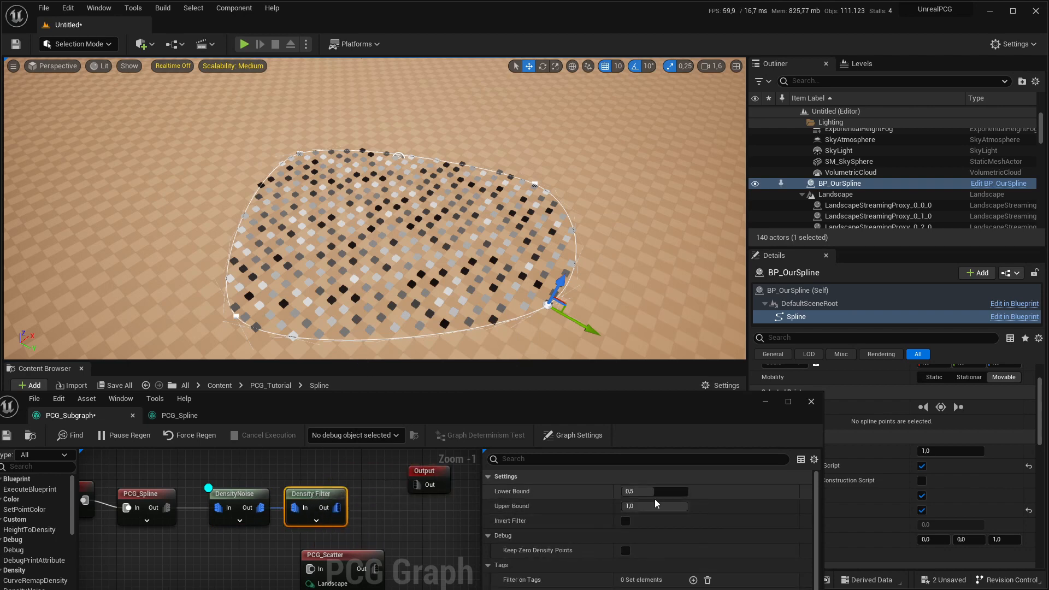
left_click(239, 493)
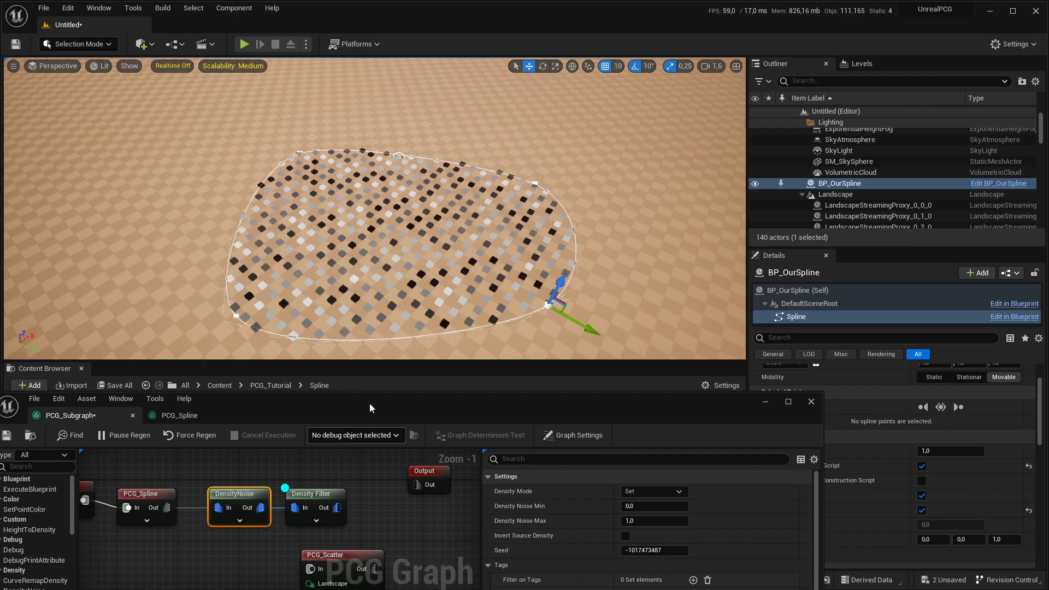
left_click(314, 494)
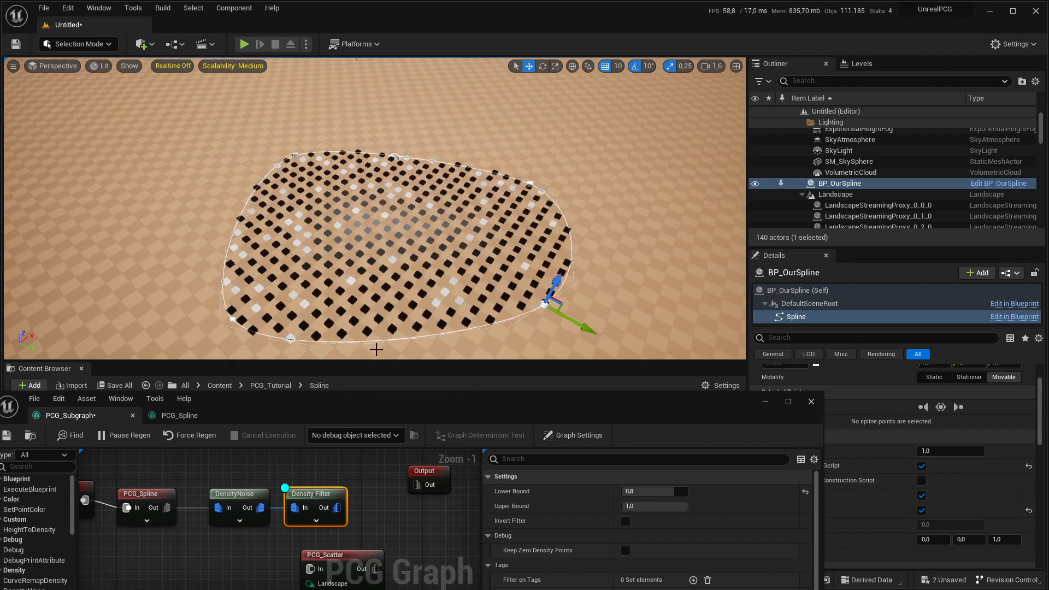
mouse_move(596, 526)
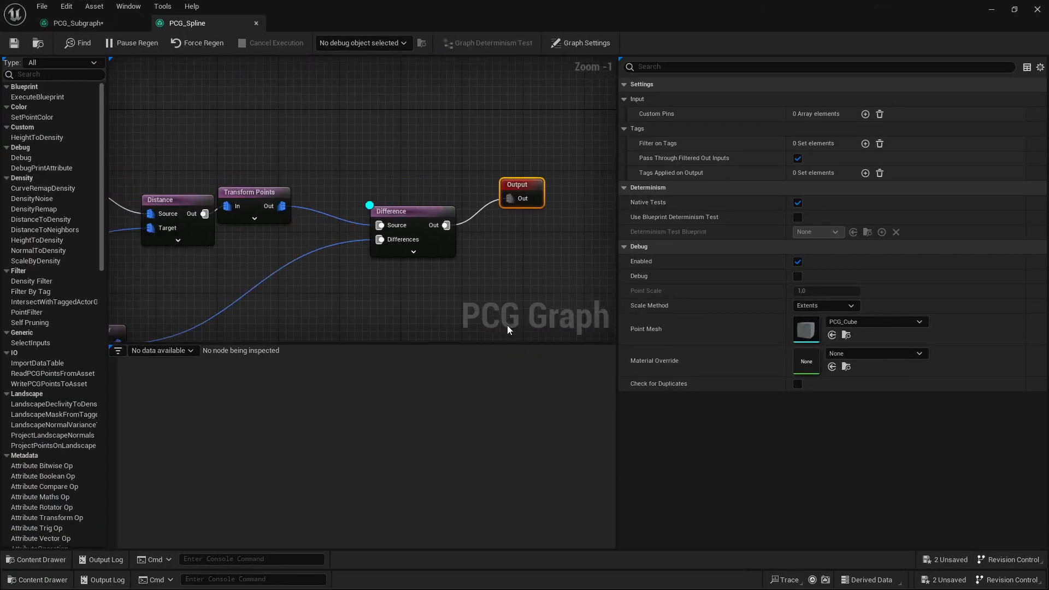
Check PCG_Spline's Difference node, then enter 0.9 as the Density Filter Lower Bound.
left_click(402, 211)
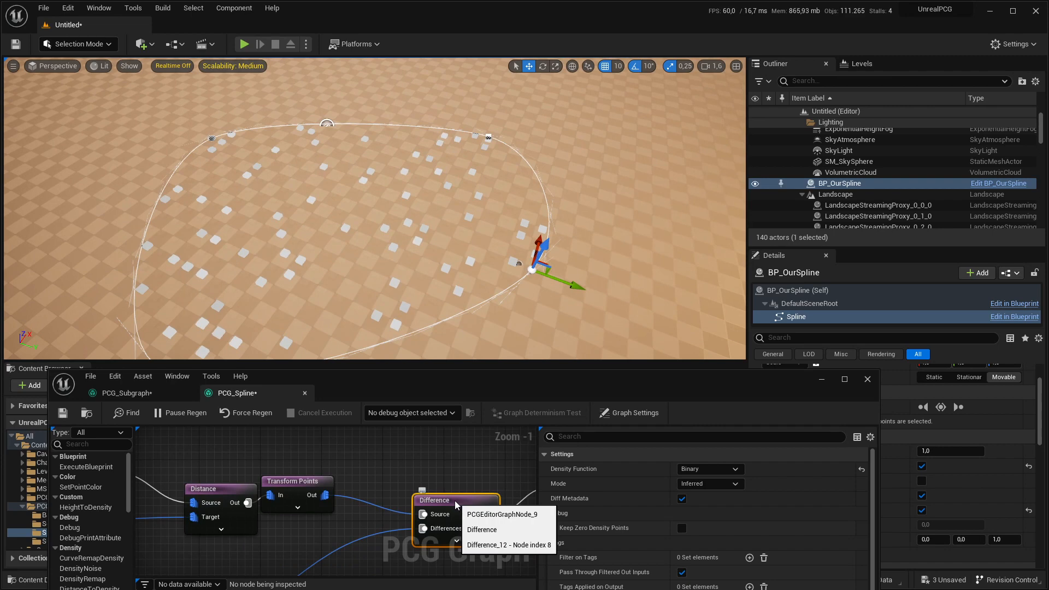
left_click(124, 393)
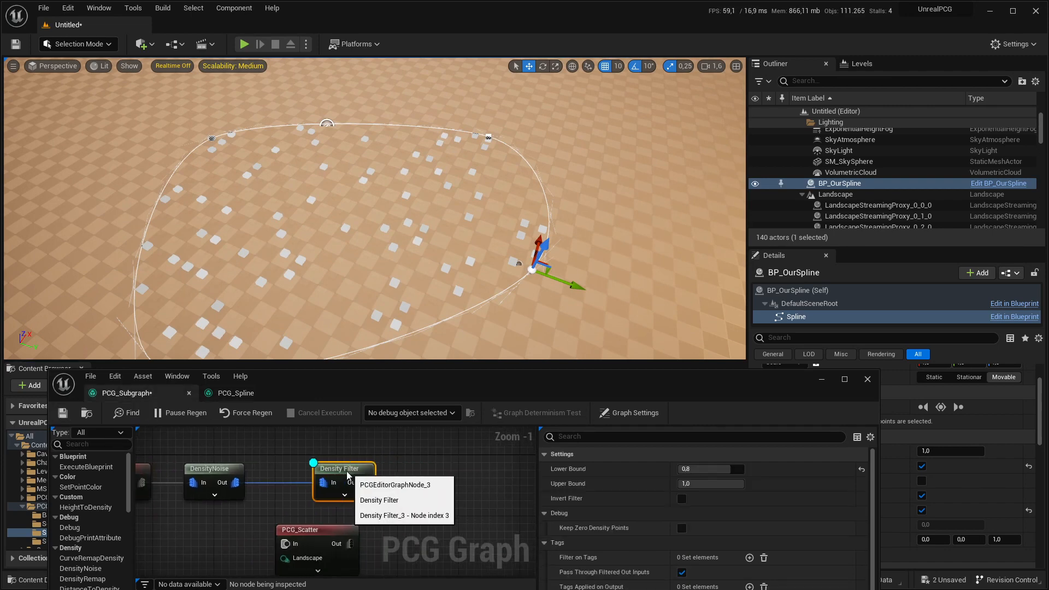
left_click(710, 468)
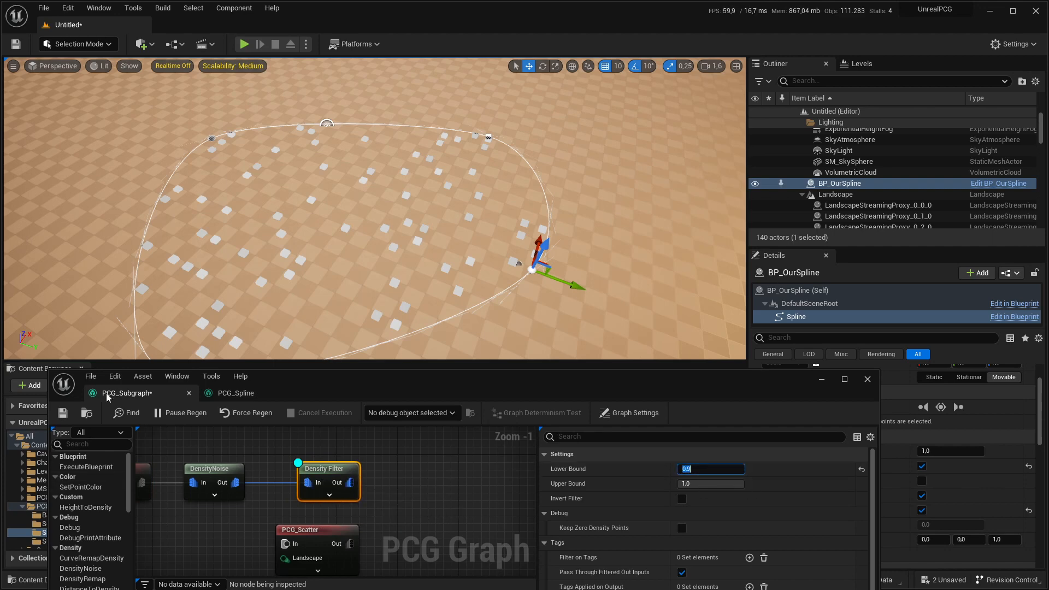
type("0.9")
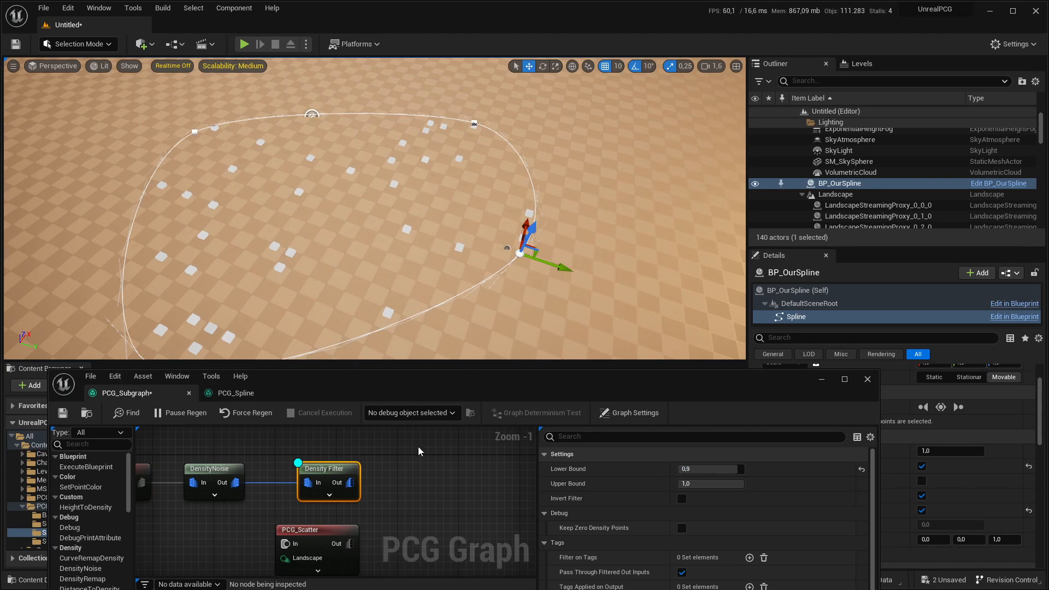
mouse_move(376, 529)
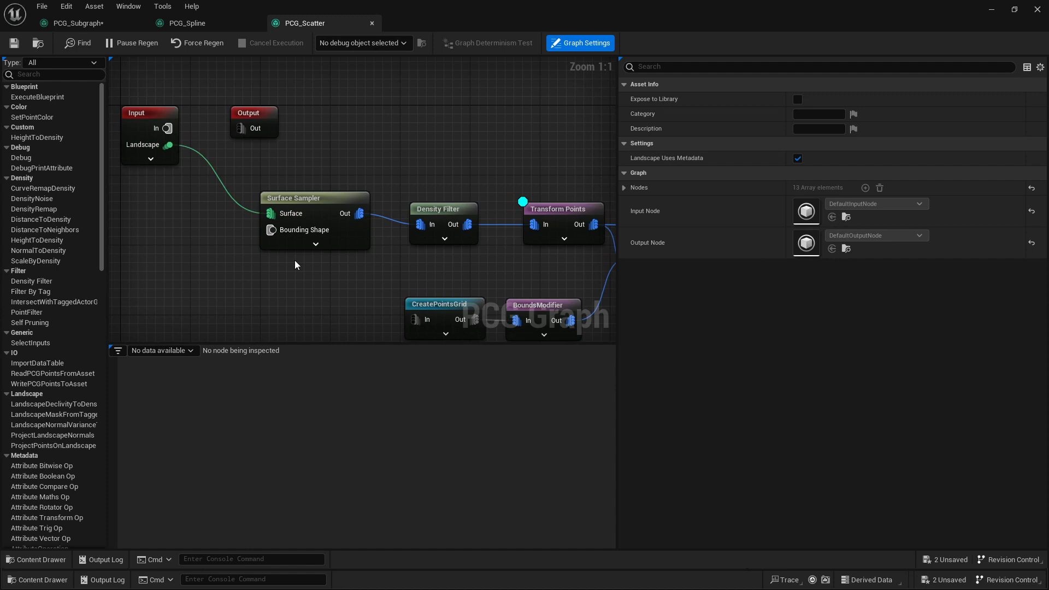
mouse_move(297, 265)
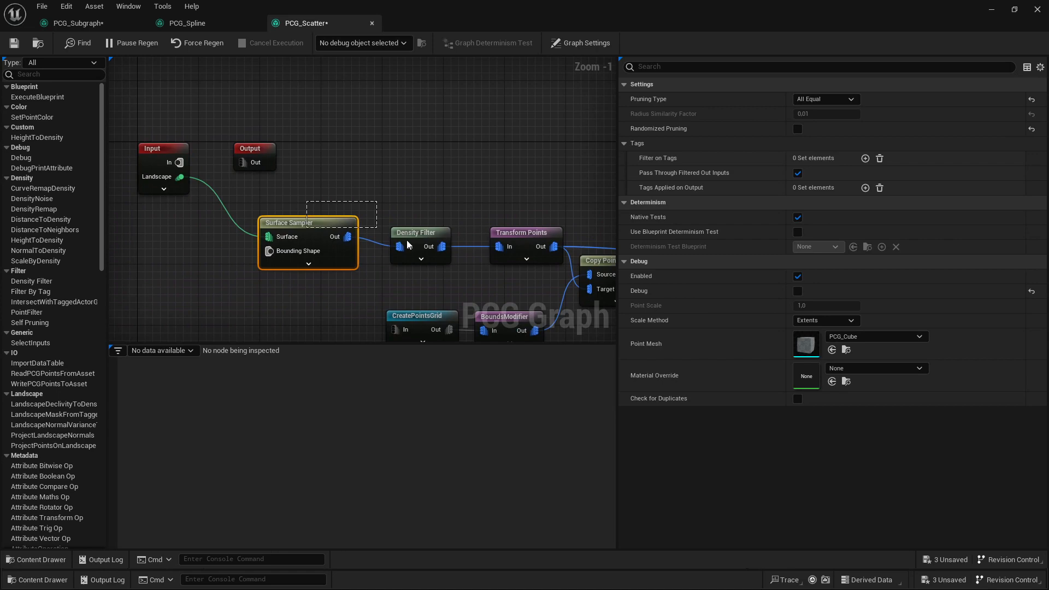
Delete PCG_Scatter's Surface Sampler and Density Filter, wiring Input straight to downstream nodes.
left_click(418, 232)
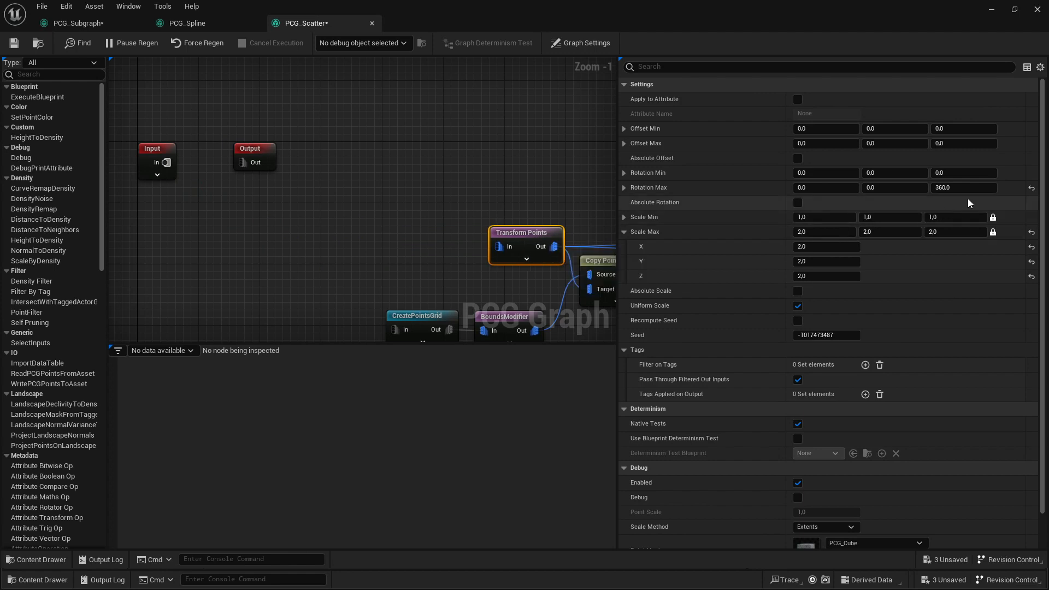
mouse_move(963, 188)
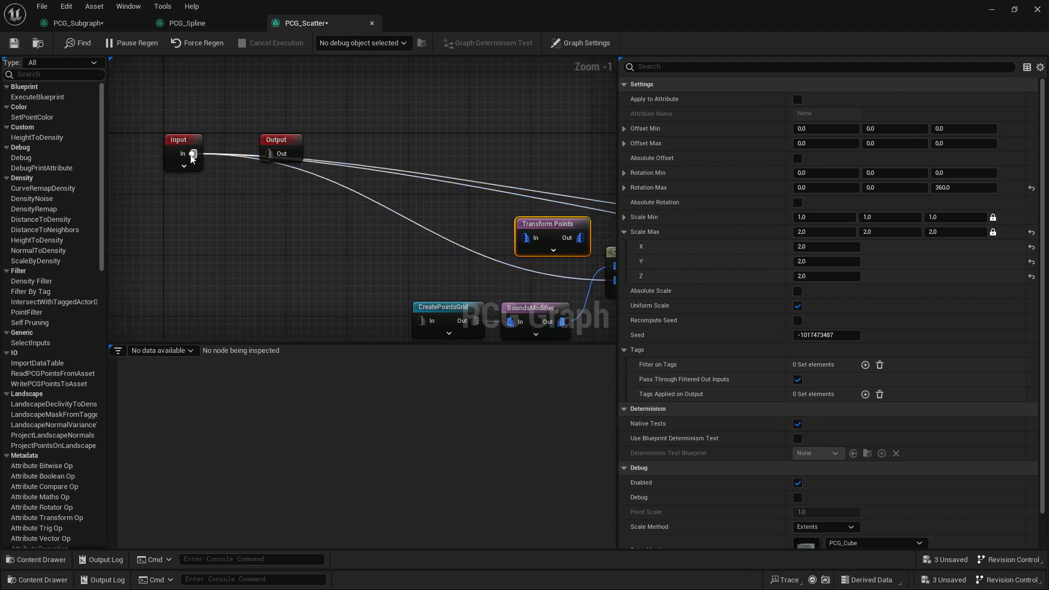
left_click(183, 166)
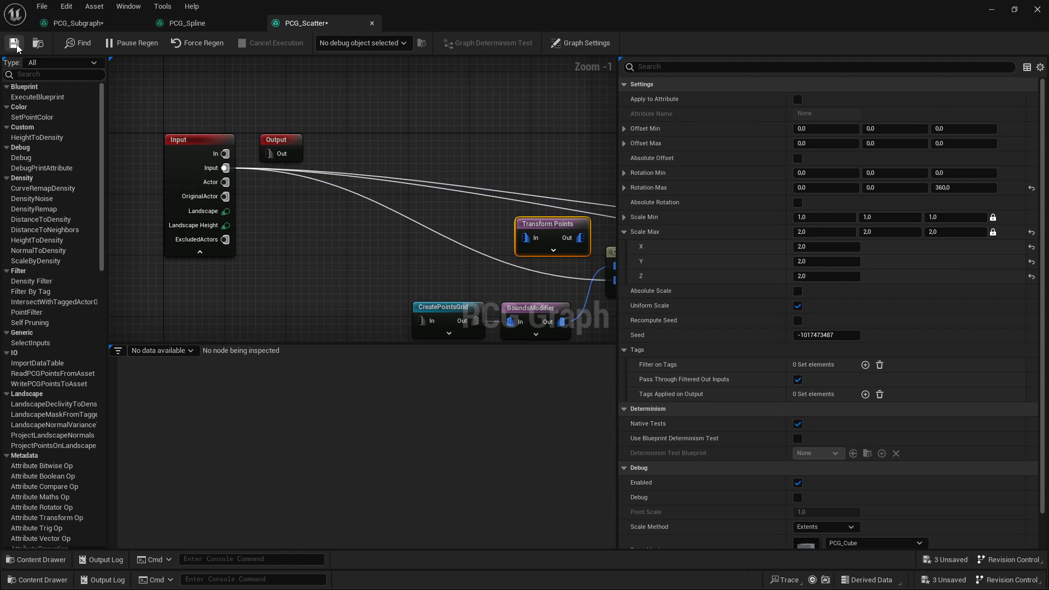
Save PCG_Scatter and wire Density Filter Out into PCG_Scatter's In in PCG_Subgraph.
left_click(79, 23)
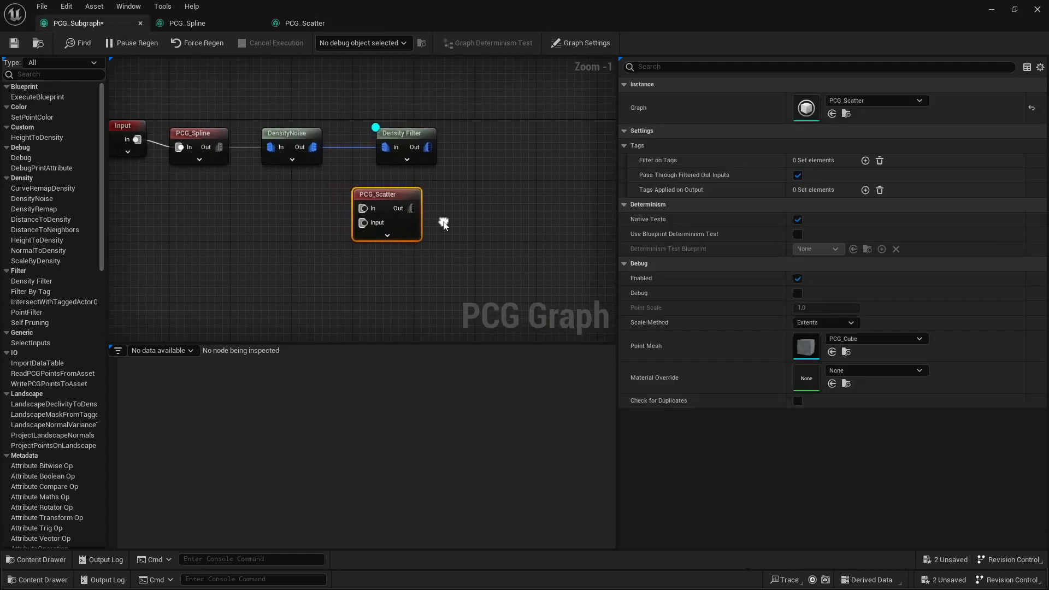
mouse_move(328, 116)
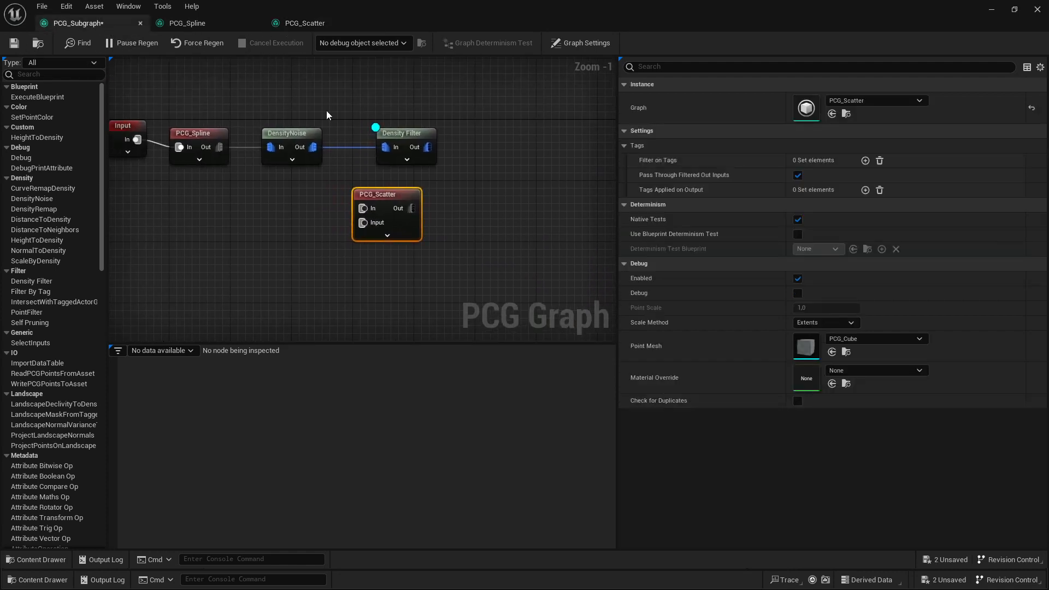
mouse_move(363, 223)
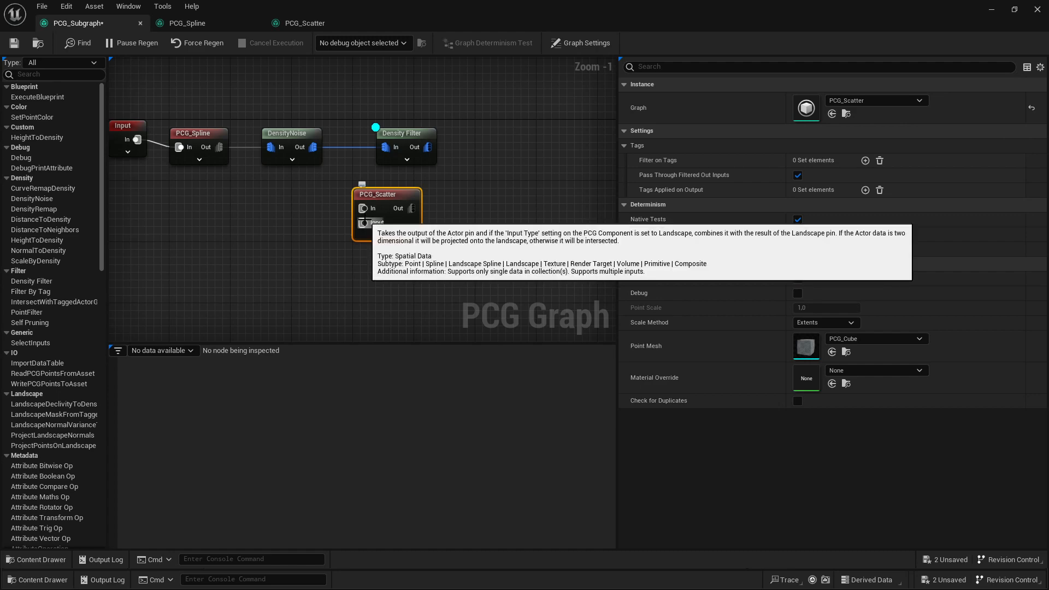
left_click(303, 22)
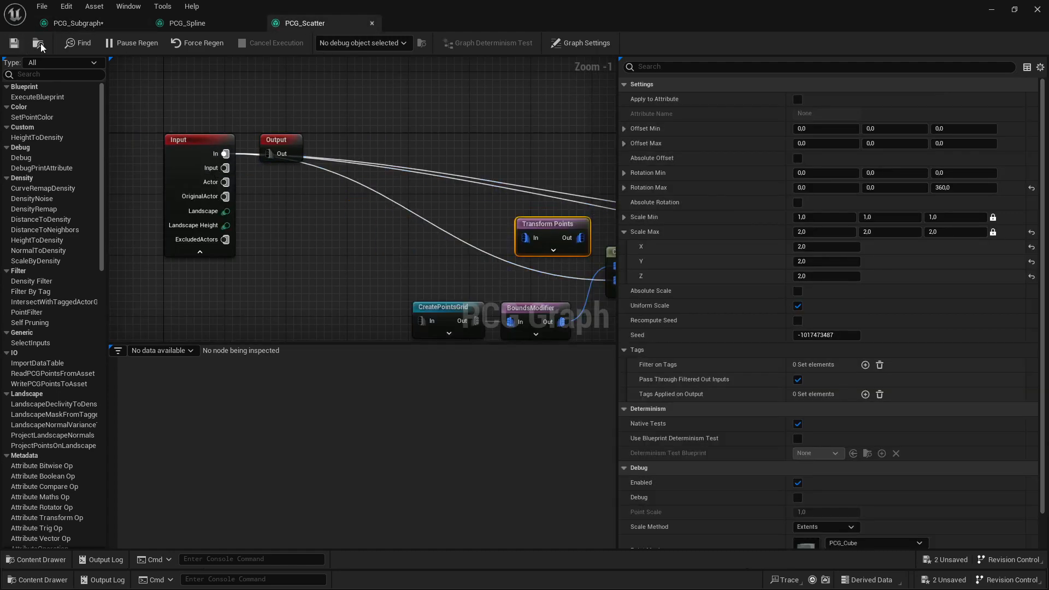
left_click(77, 23)
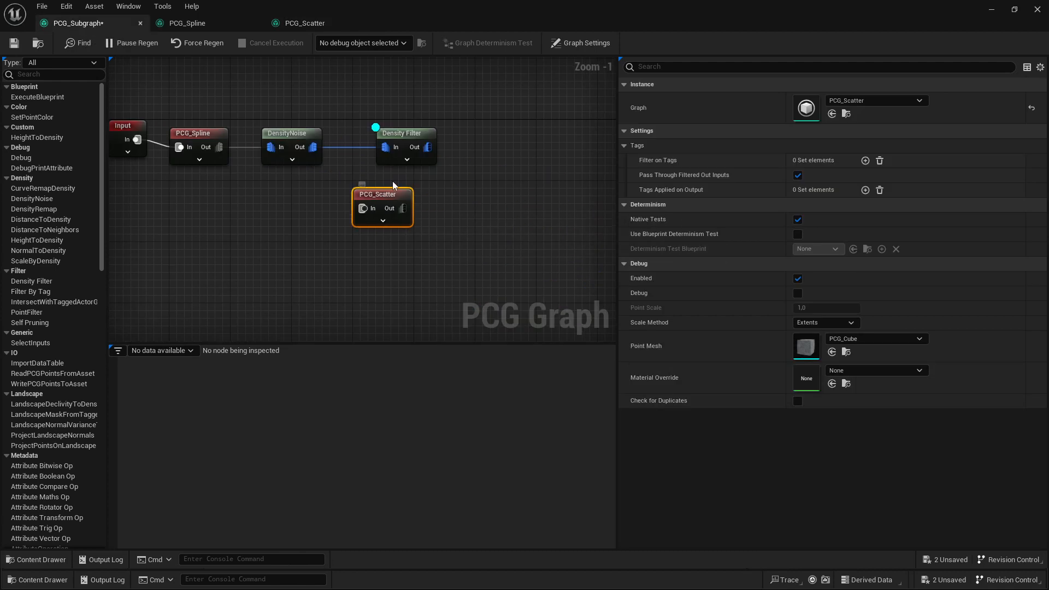
left_click_drag(377, 194, 485, 132)
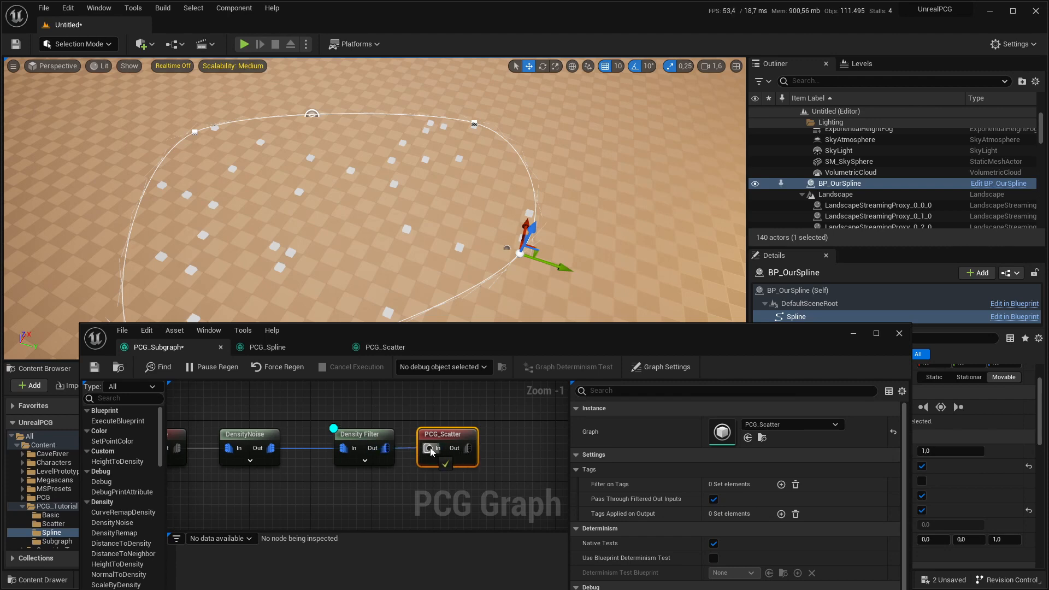
Add a DensityNoise node and connect PCG_Scatter's Out pin to it.
left_click(360, 433)
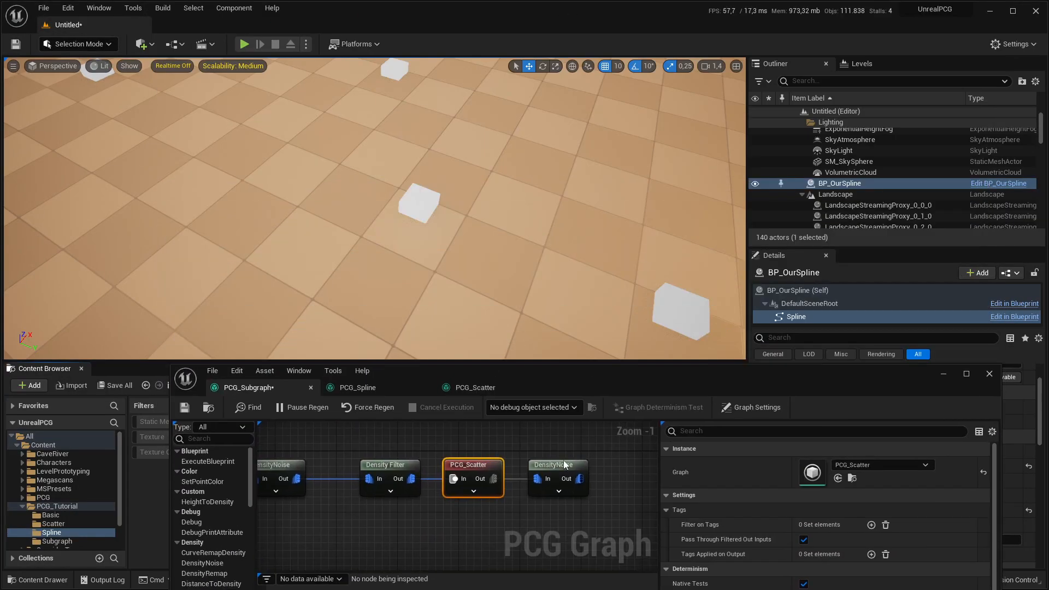
left_click(558, 465)
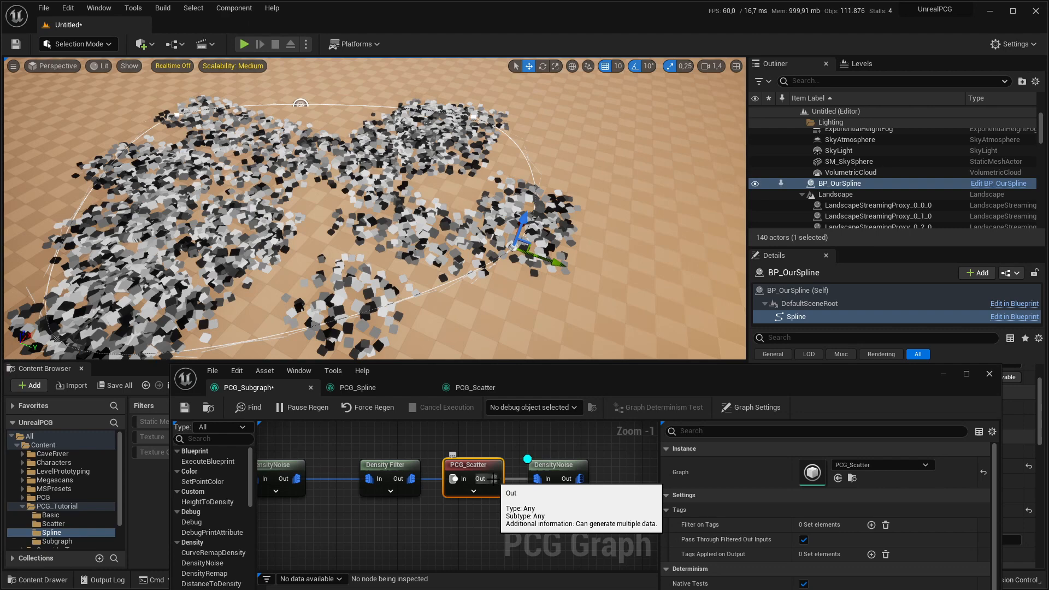
mouse_move(558, 474)
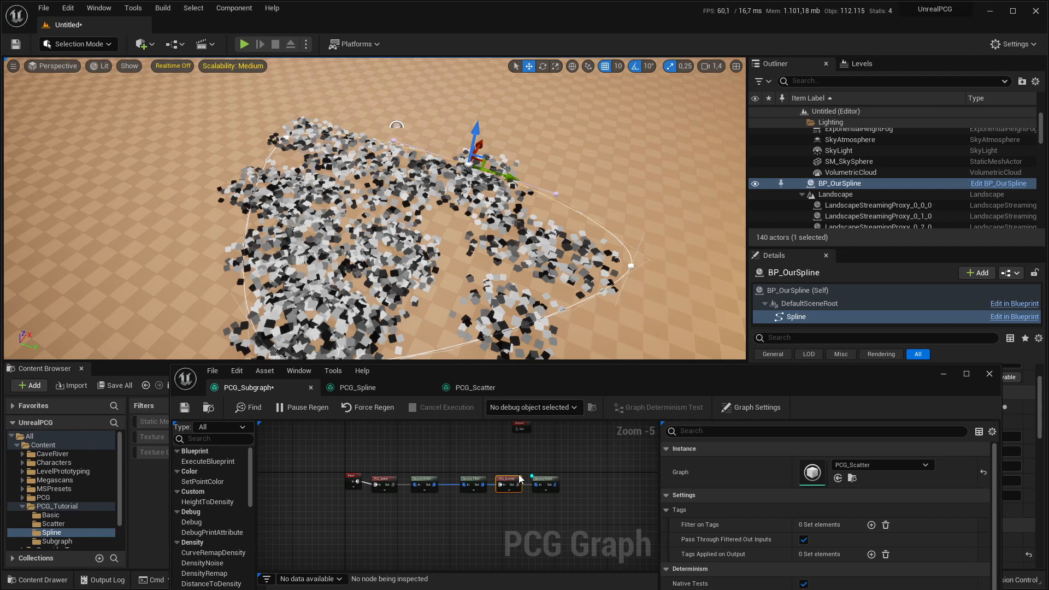
mouse_move(535, 459)
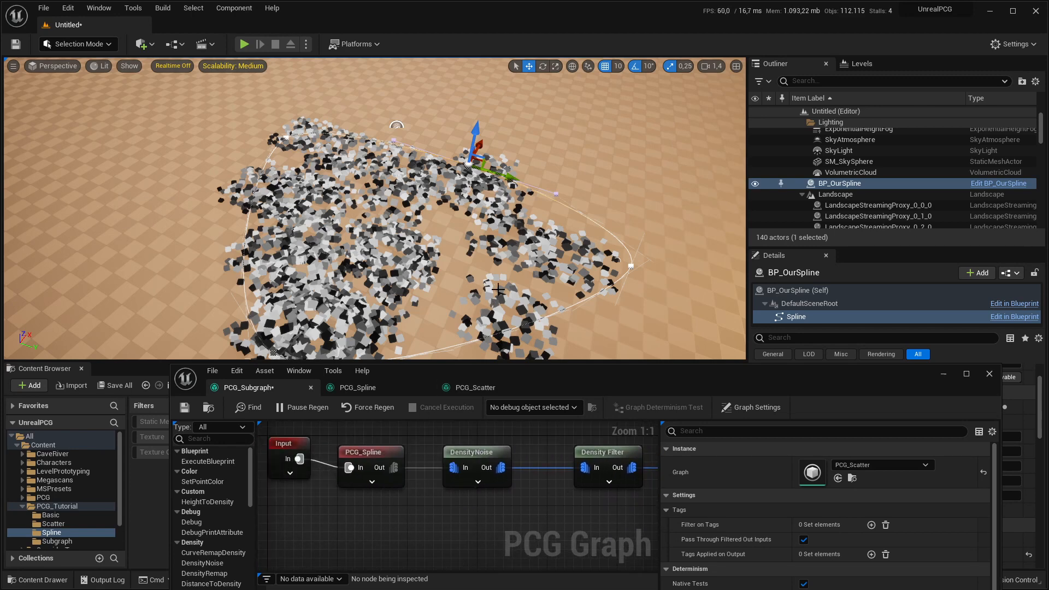
mouse_move(372, 458)
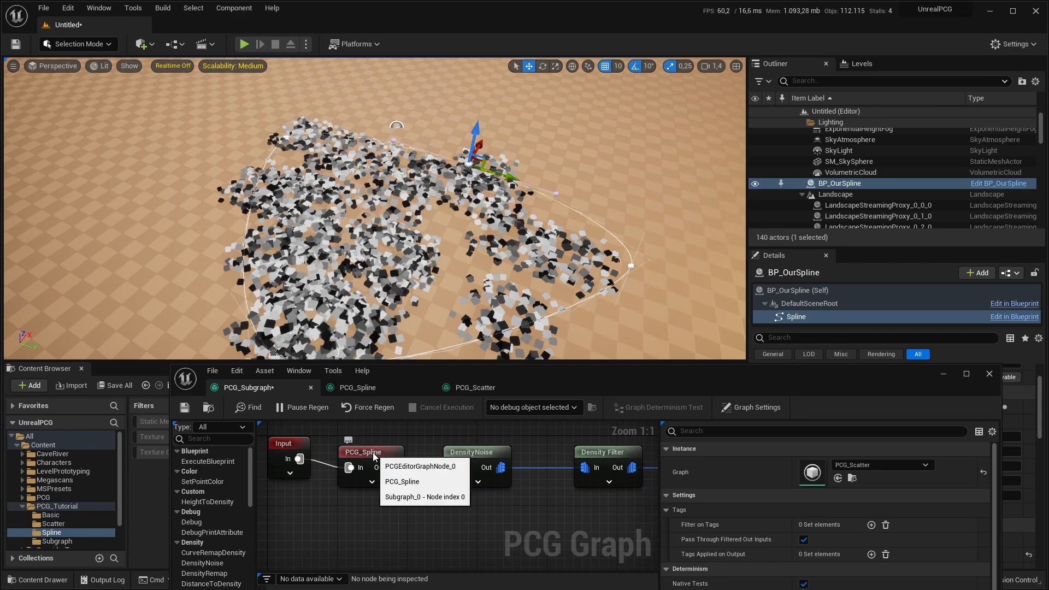
Open the PCG_Spline graph and select its lower spline data, sampler and bounds nodes.
left_click(370, 451)
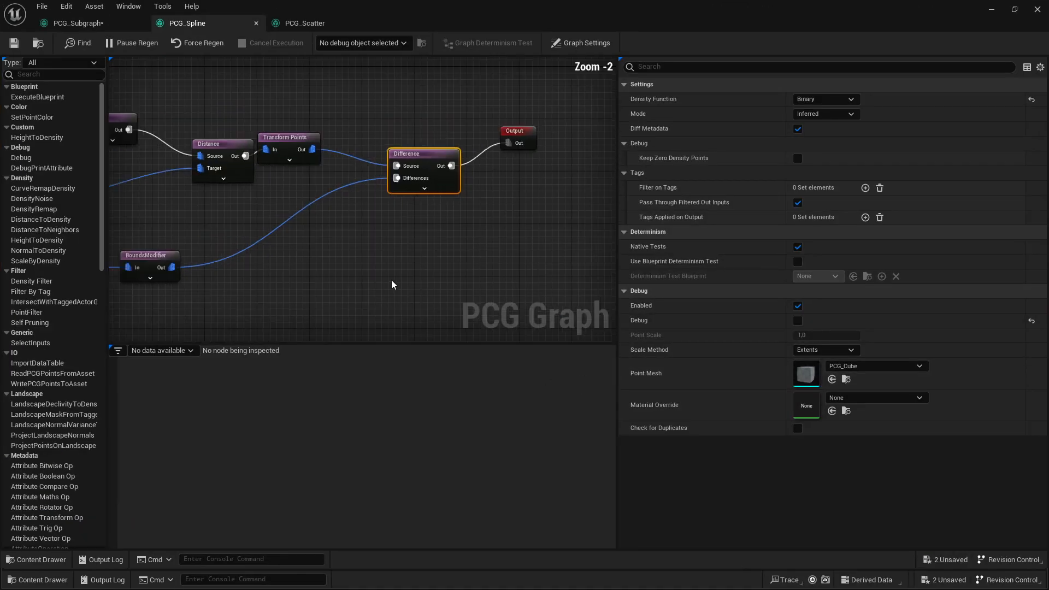
scroll("down", 3)
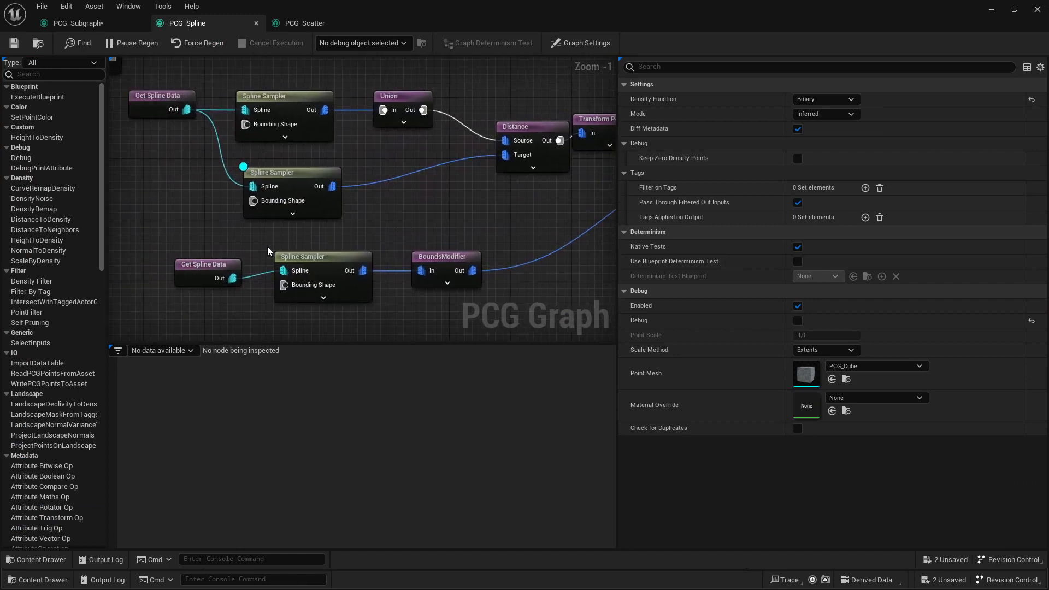
left_click(206, 265)
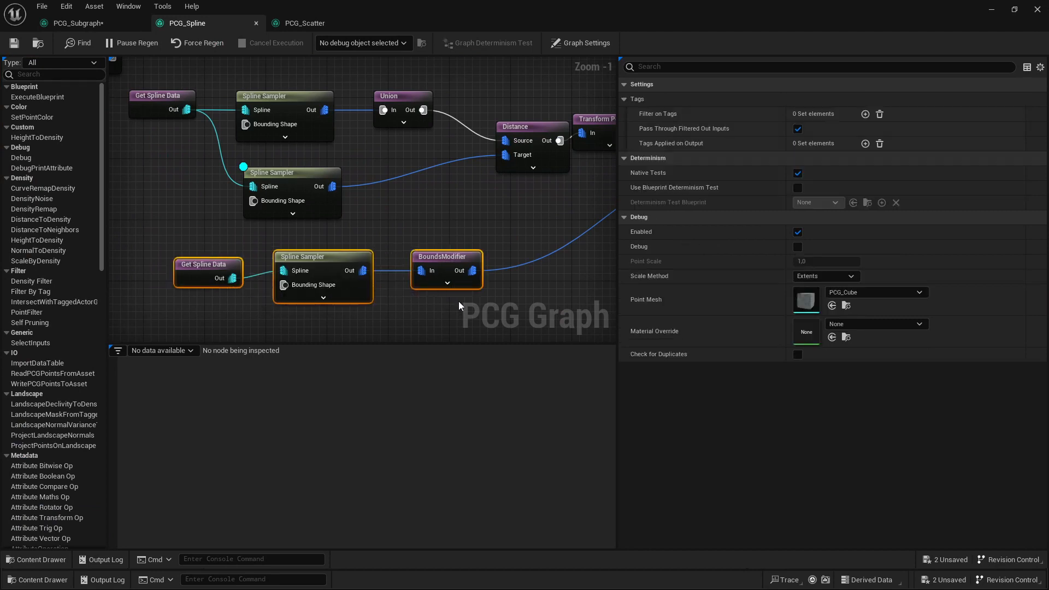
mouse_move(471, 298)
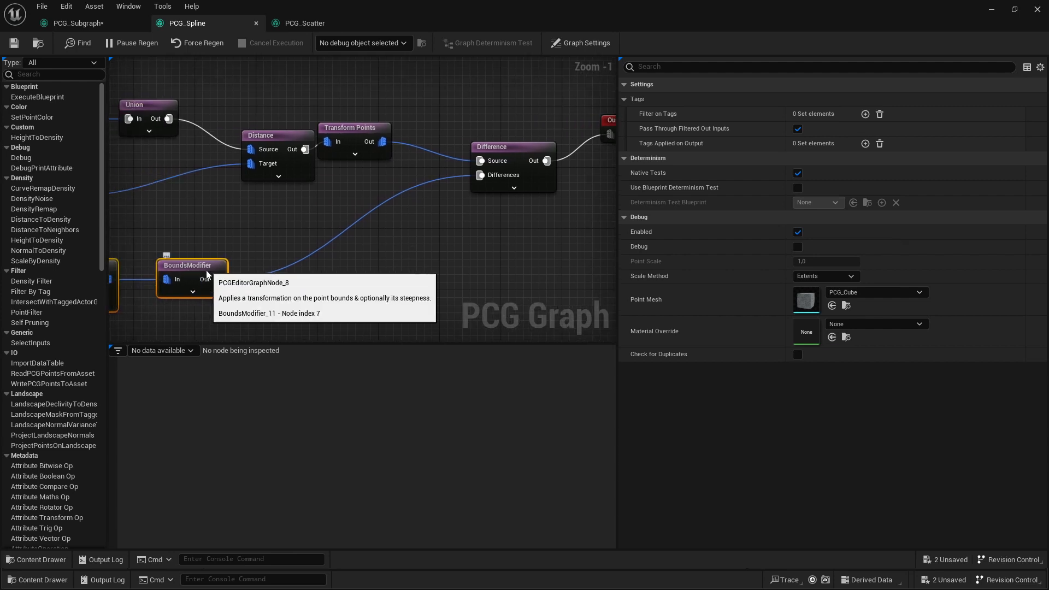
mouse_move(447, 253)
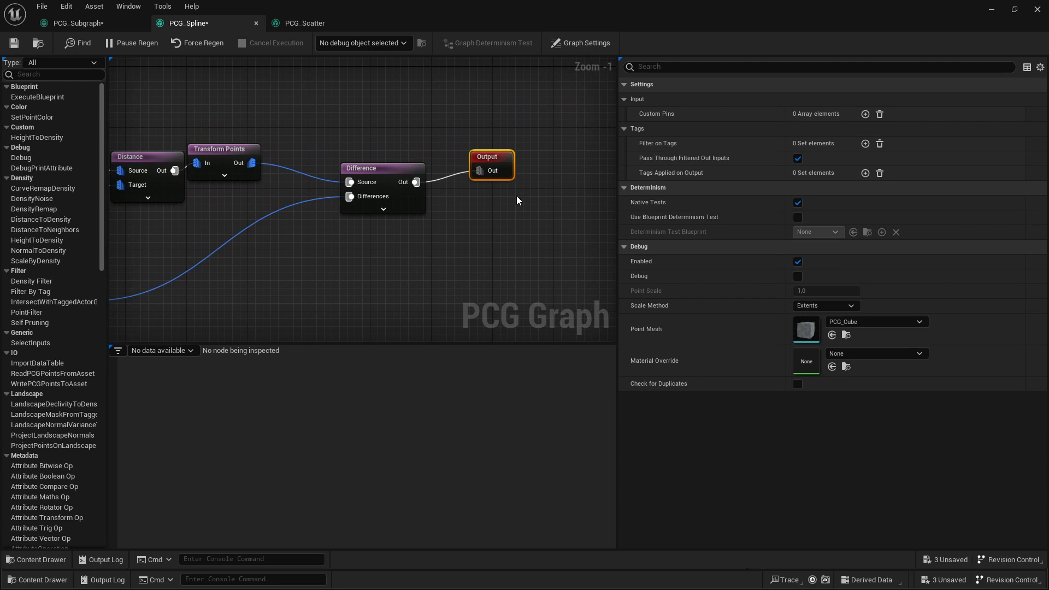
mouse_move(677, 114)
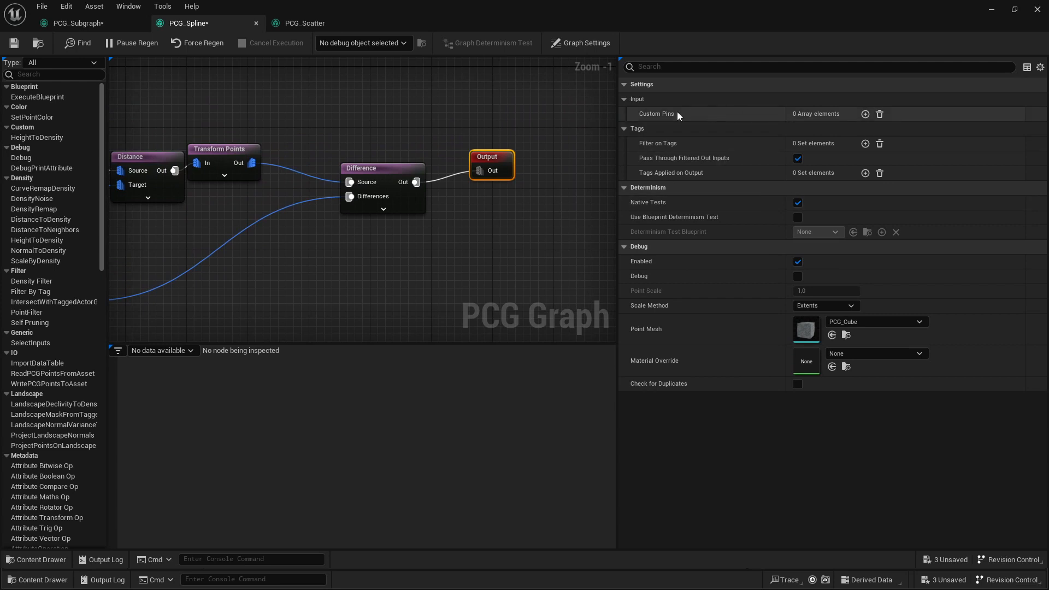
Add a RoadMask custom pin with an allowed data type to PCG_Spline's Output node, then save.
left_click(864, 113)
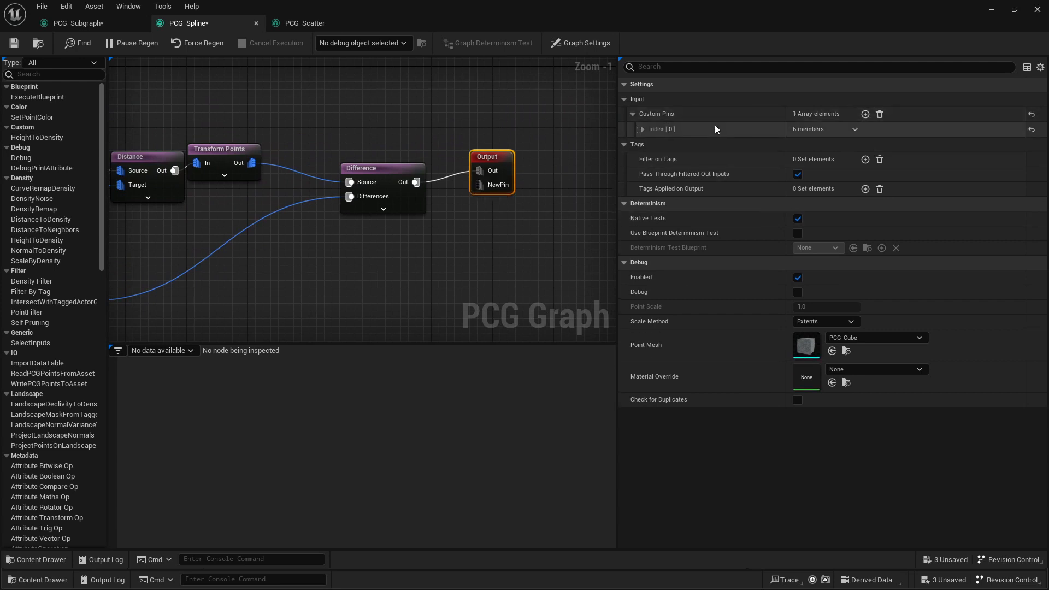
left_click(643, 129)
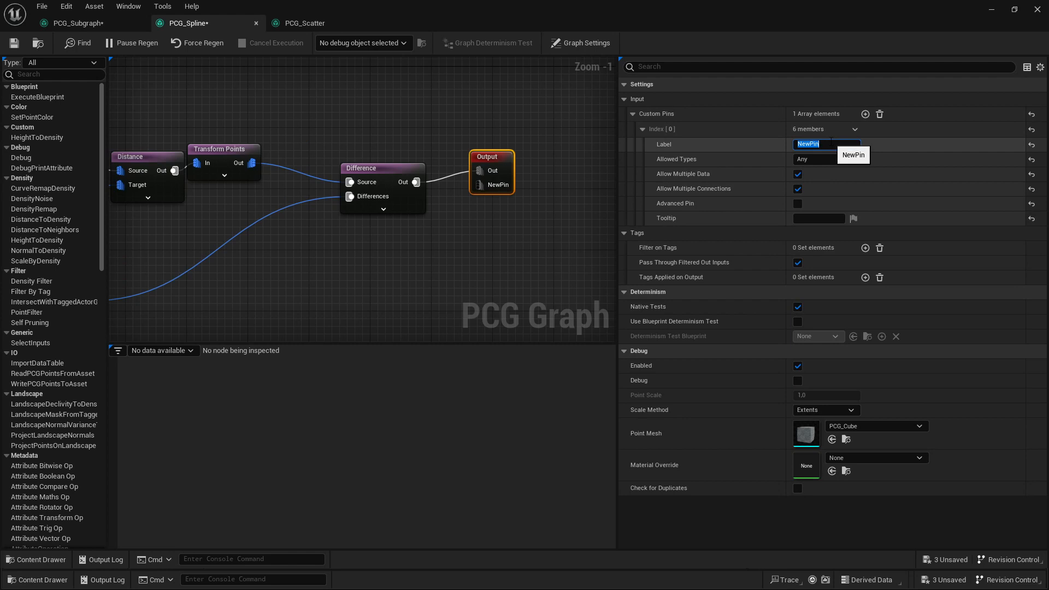
type("RoadMask")
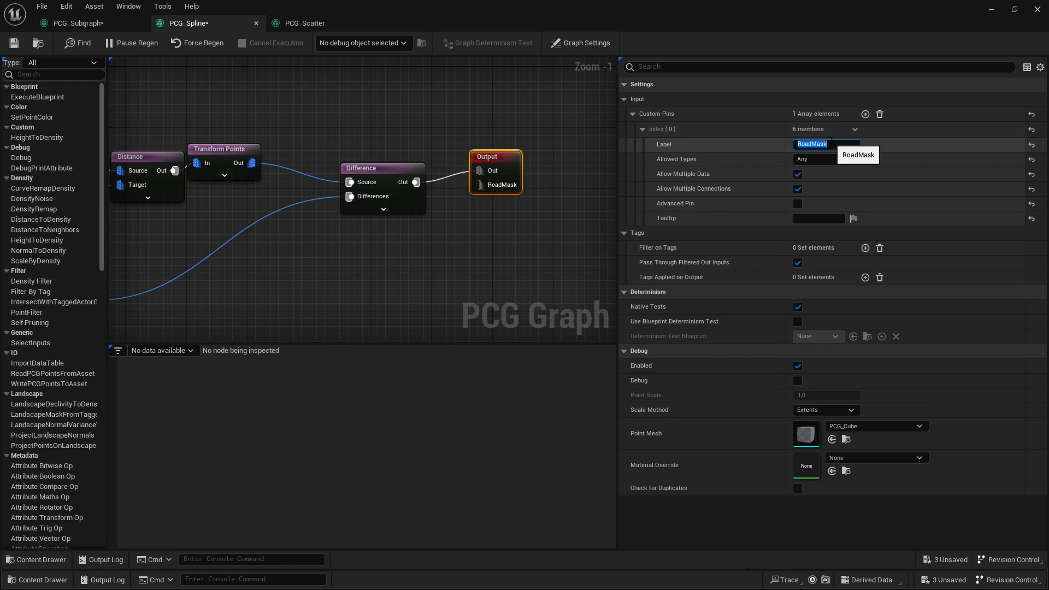
left_click(826, 158)
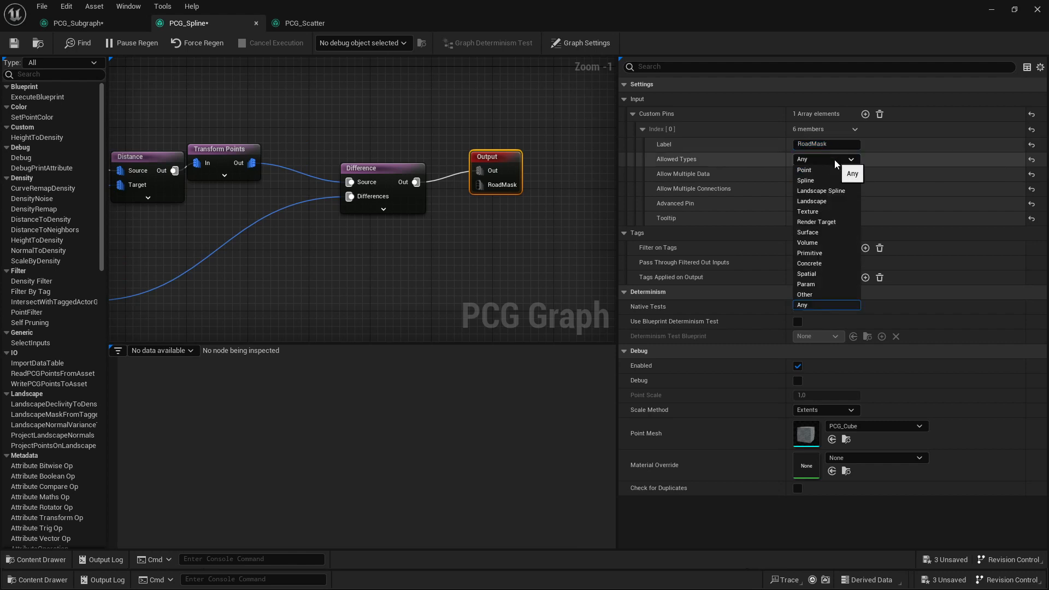
left_click(803, 170)
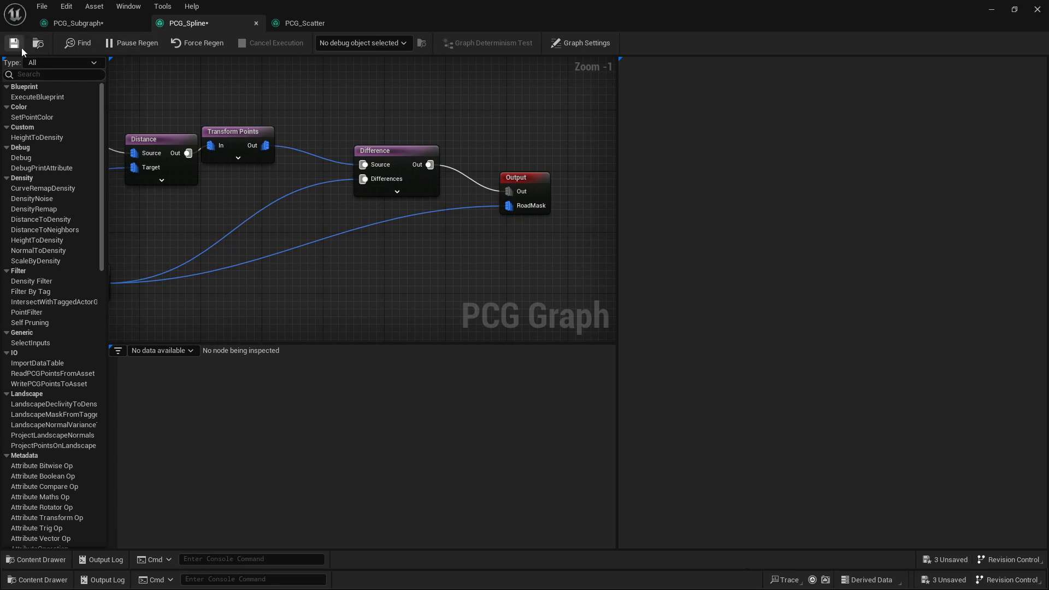
left_click(75, 23)
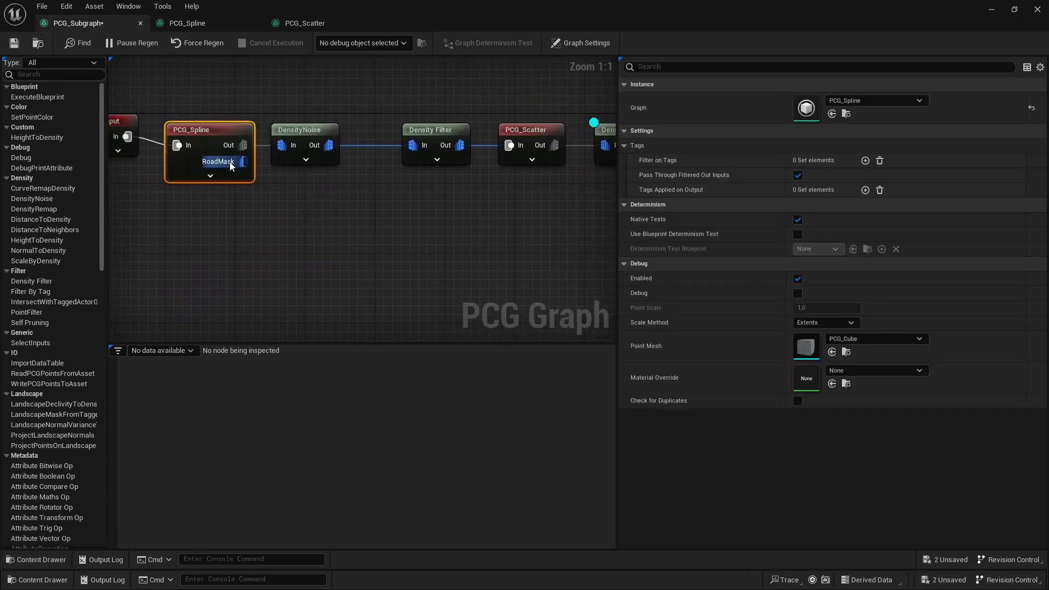
Pan the subgraph and switch back to the PCG_Scatter graph.
left_click_drag(242, 161, 307, 202)
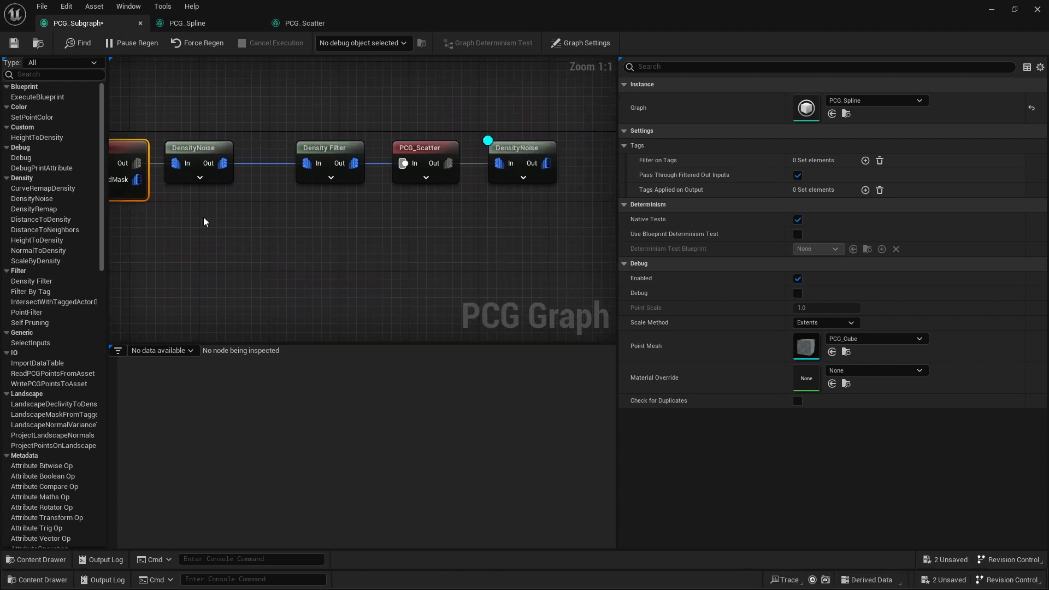
left_click(303, 22)
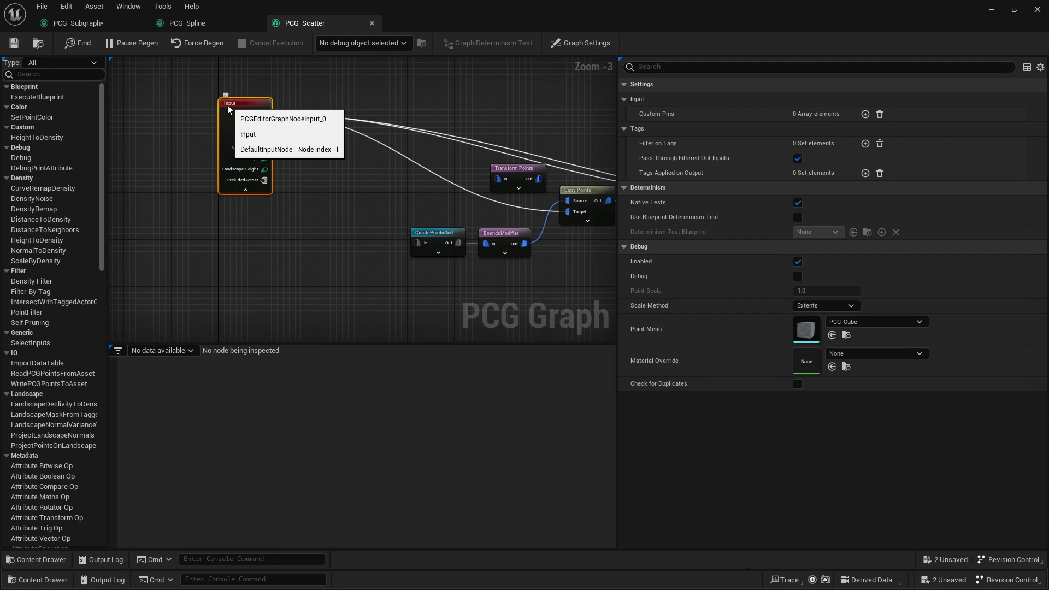
mouse_move(245, 114)
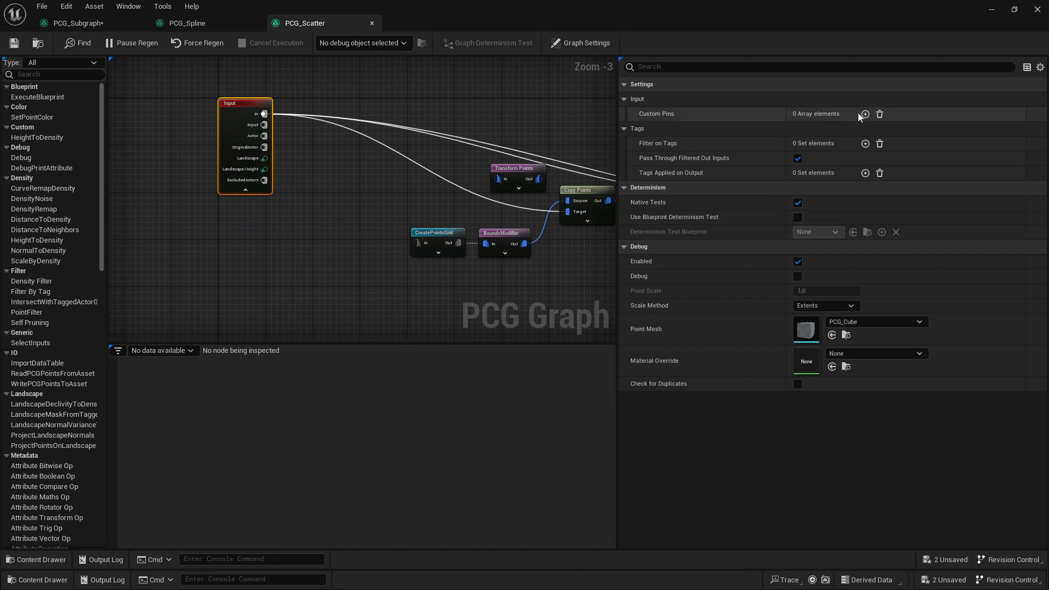
Add a custom input pin labeled 'Mask' and set its allowed data types.
left_click(863, 114)
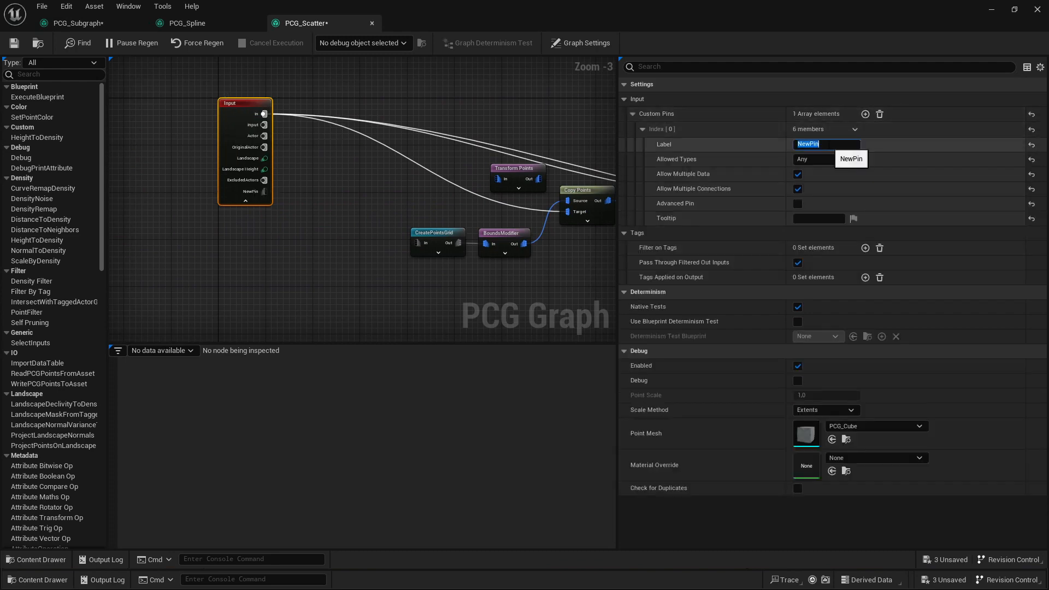
type("M")
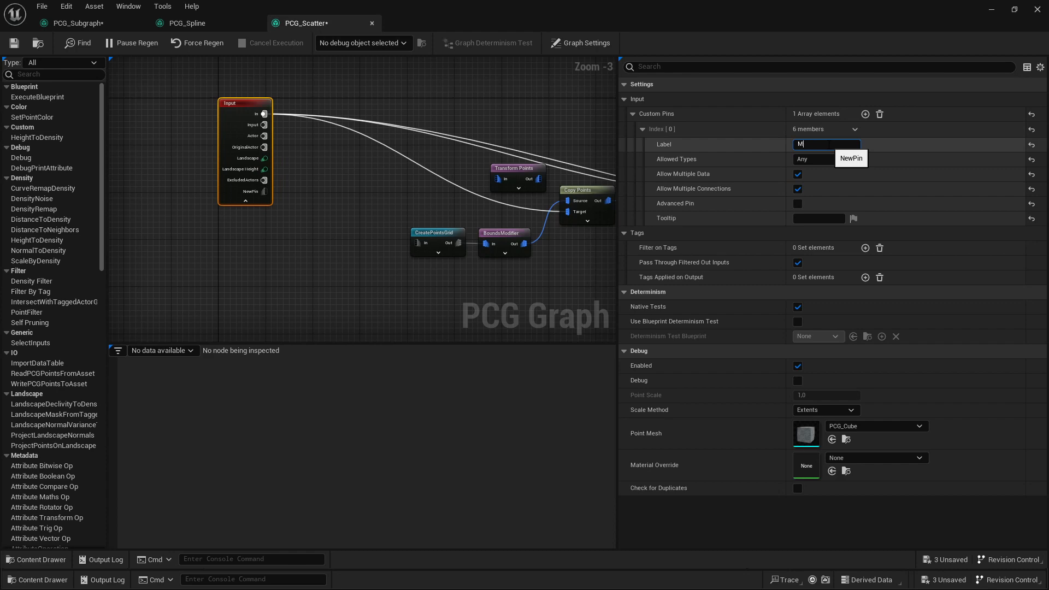
left_click(825, 158)
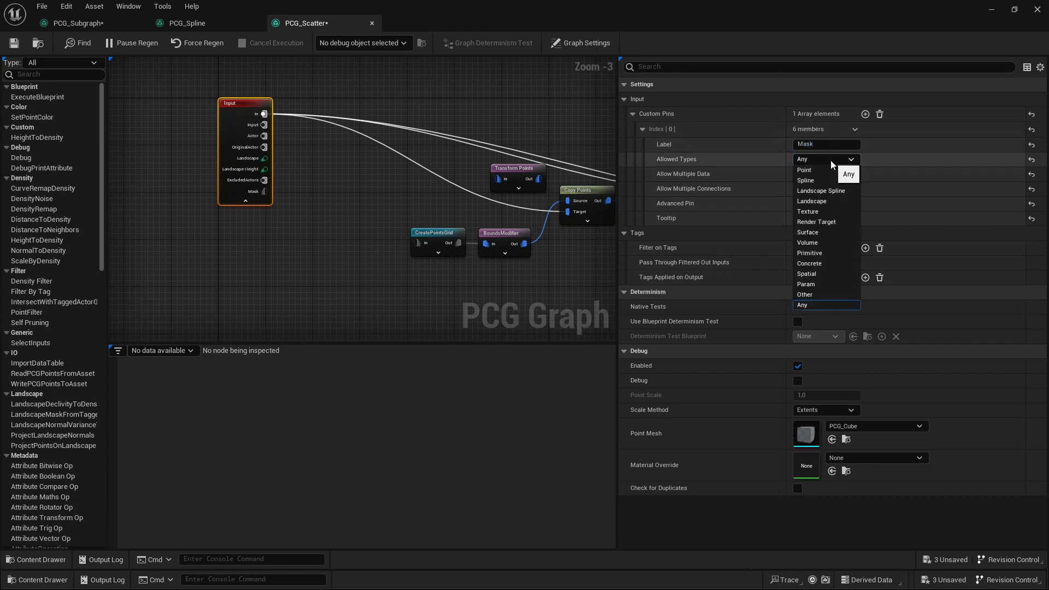
mouse_move(825, 232)
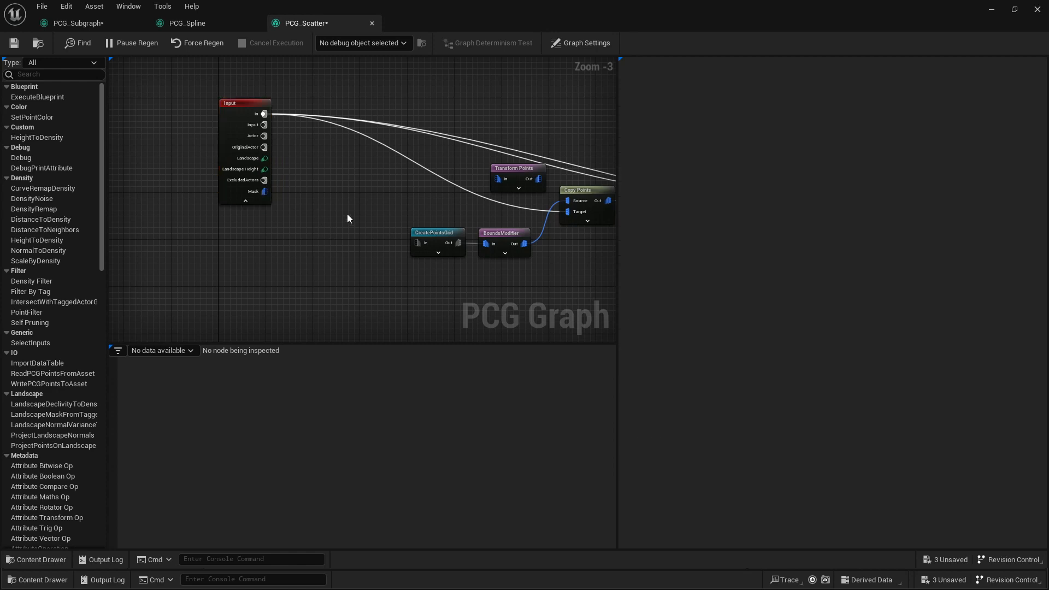
left_click_drag(348, 218, 398, 237)
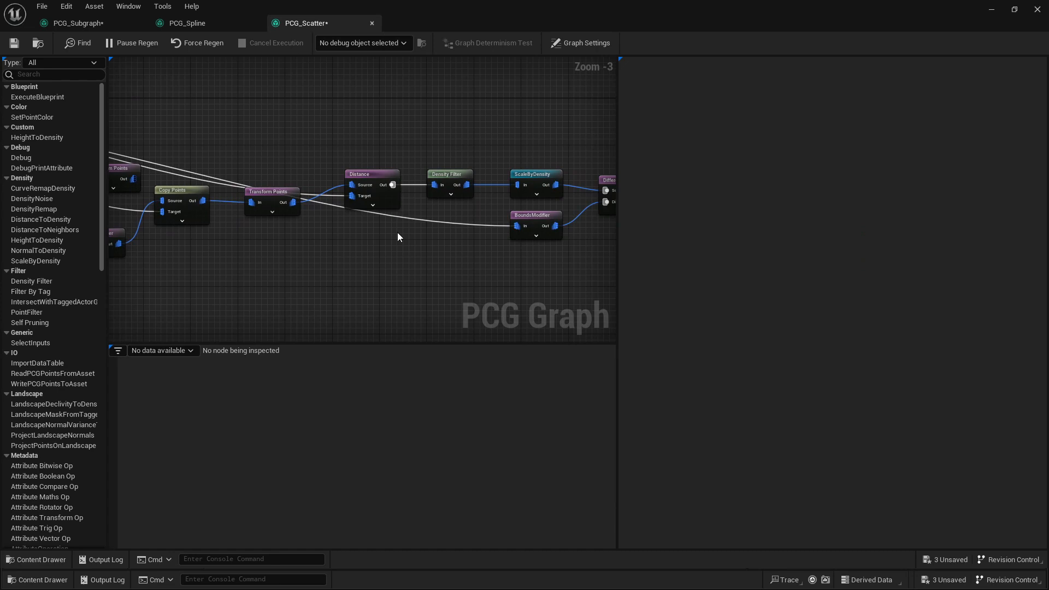
mouse_move(421, 254)
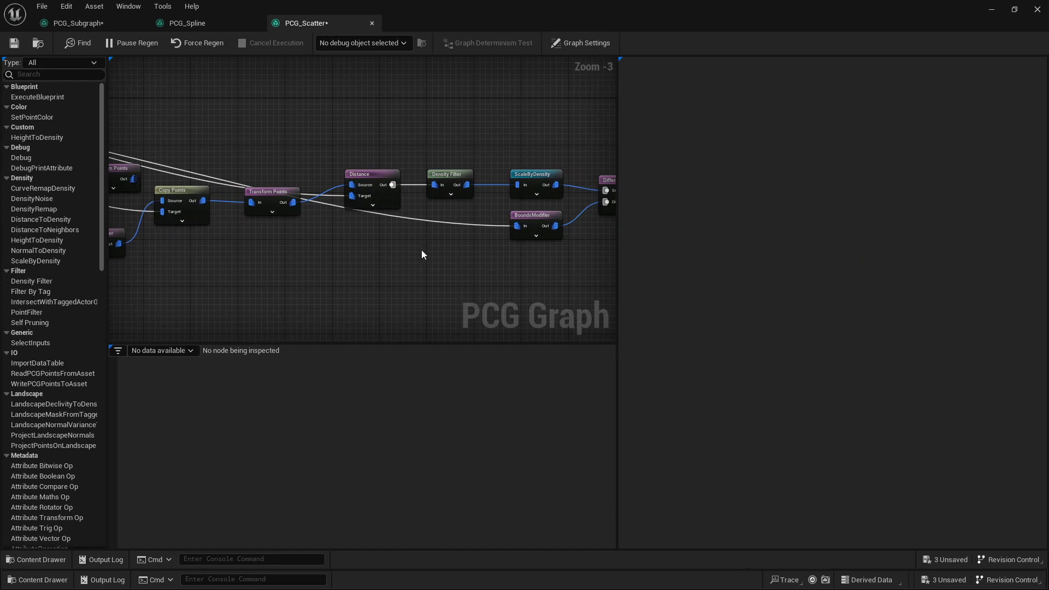
mouse_move(432, 270)
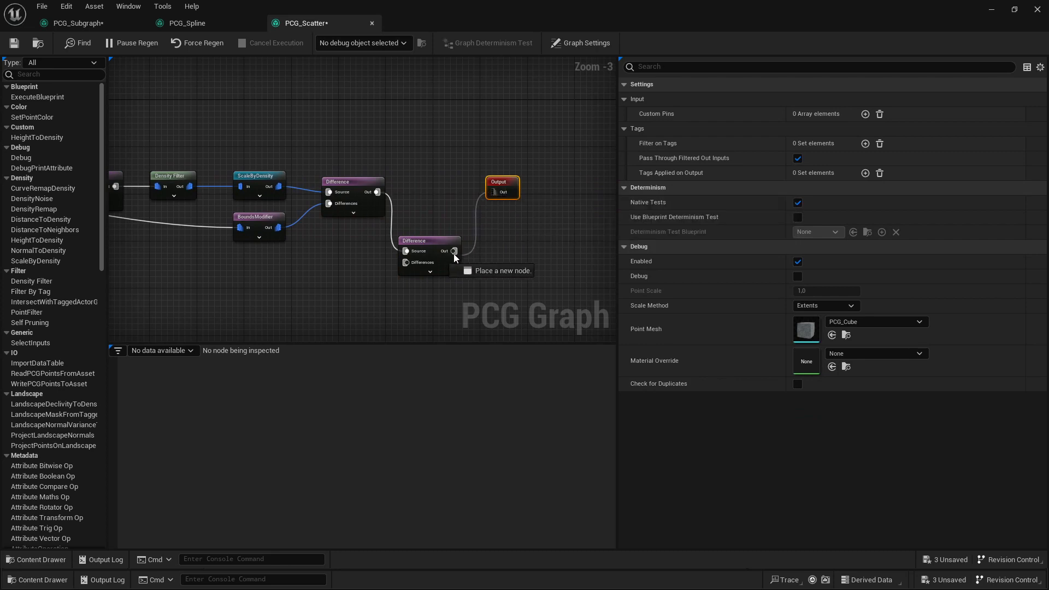
Save PCG_Scatter with the second Difference node placed before Output.
scroll("down", 3)
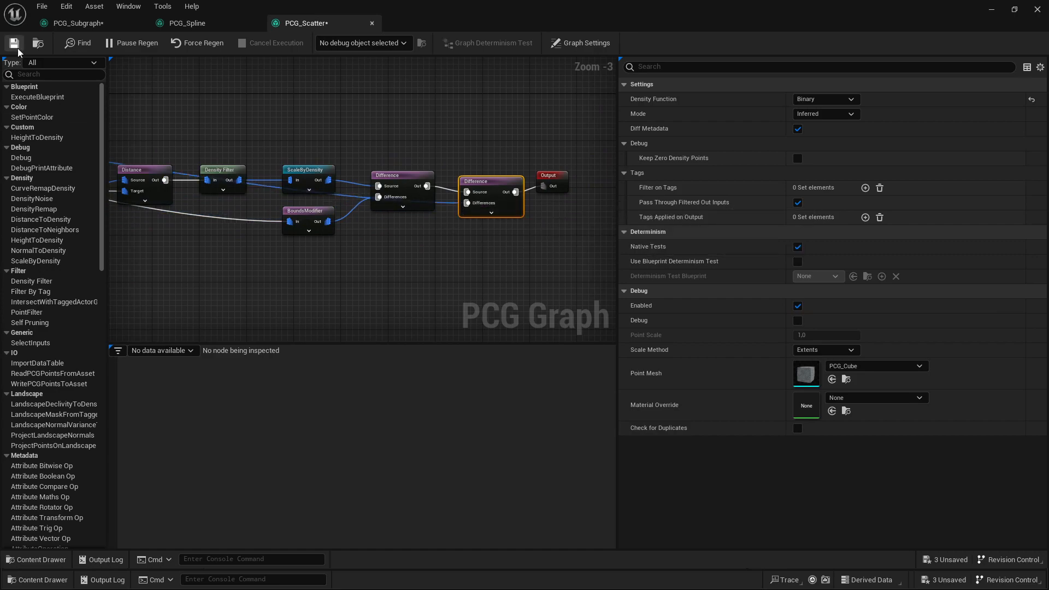
left_click(80, 22)
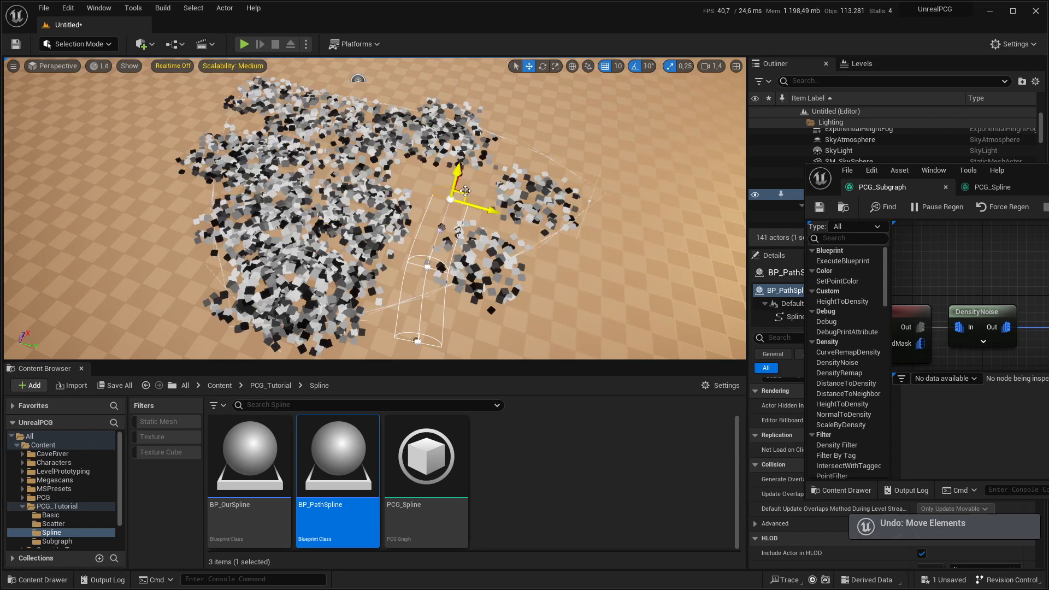
Wire PCG_Spline's RoadMask output into PCG_Scatter's Mask input in PCG_Subgraph.
left_click_drag(462, 190, 549, 110)
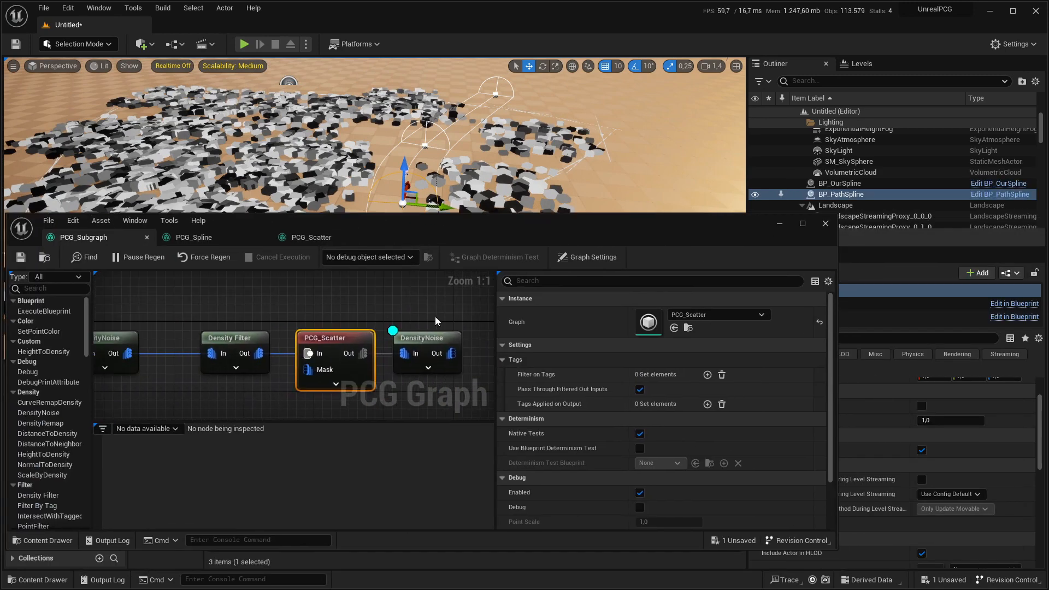
scroll("down", 3)
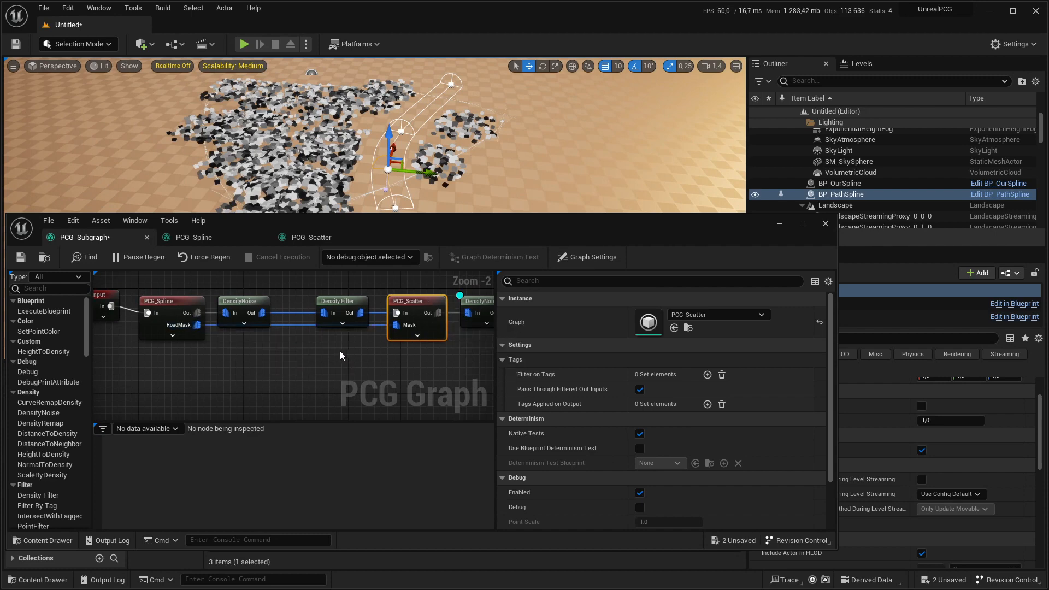
scroll("down", 3)
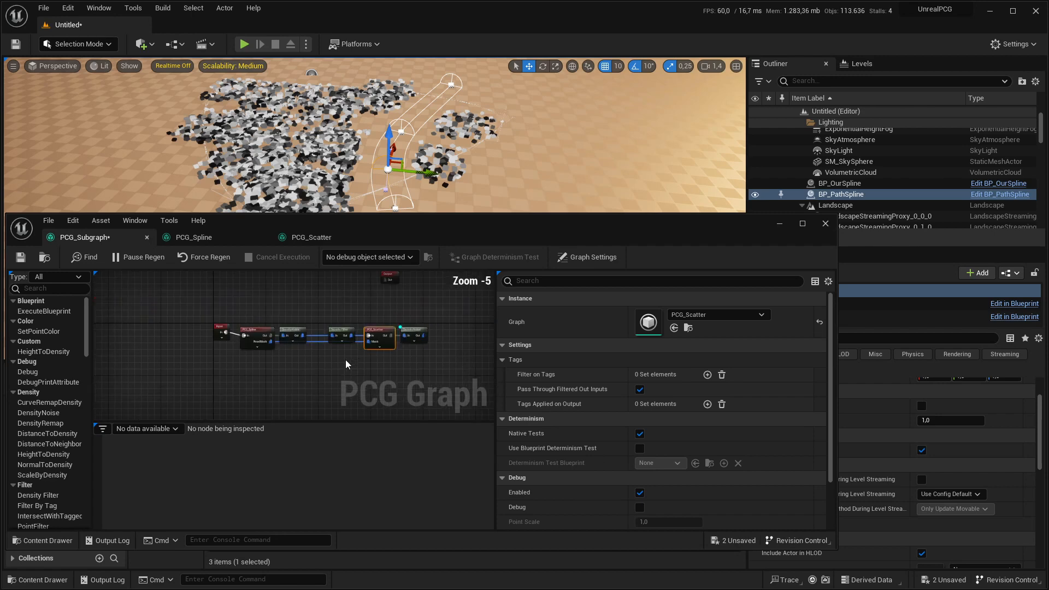
mouse_move(378, 370)
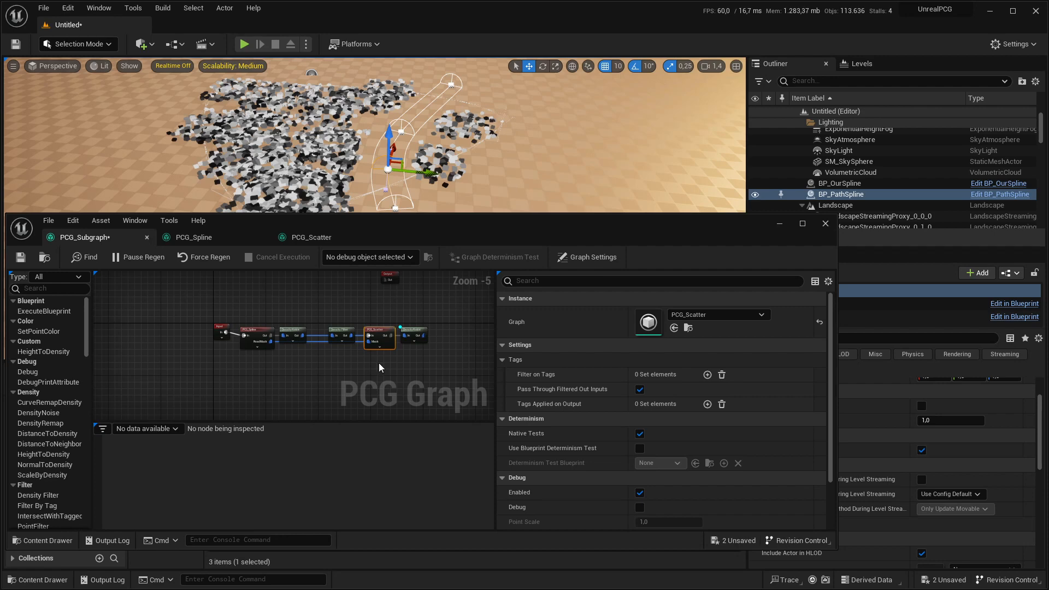
mouse_move(426, 373)
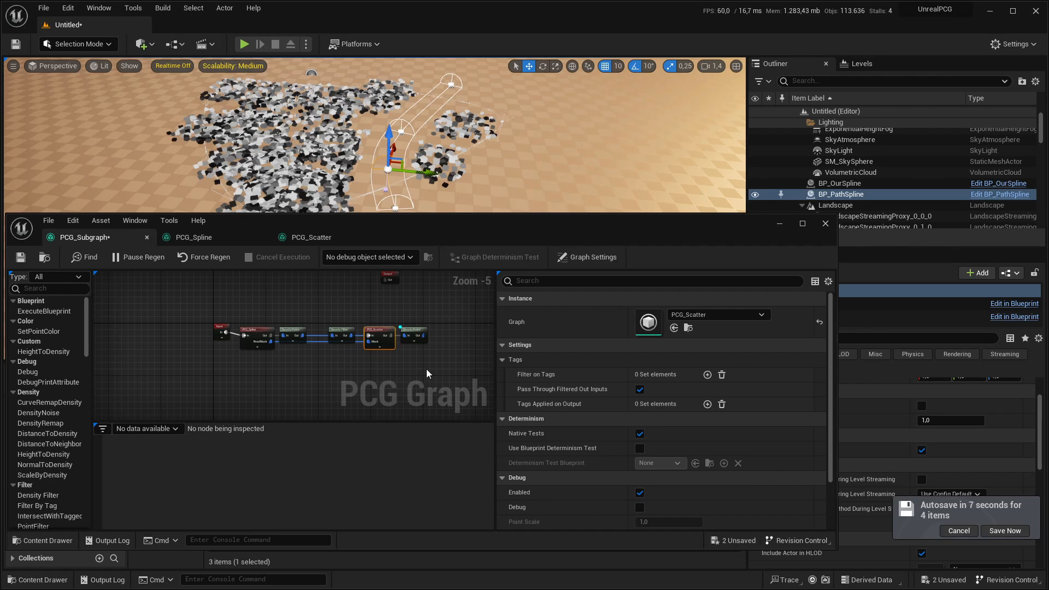
mouse_move(427, 372)
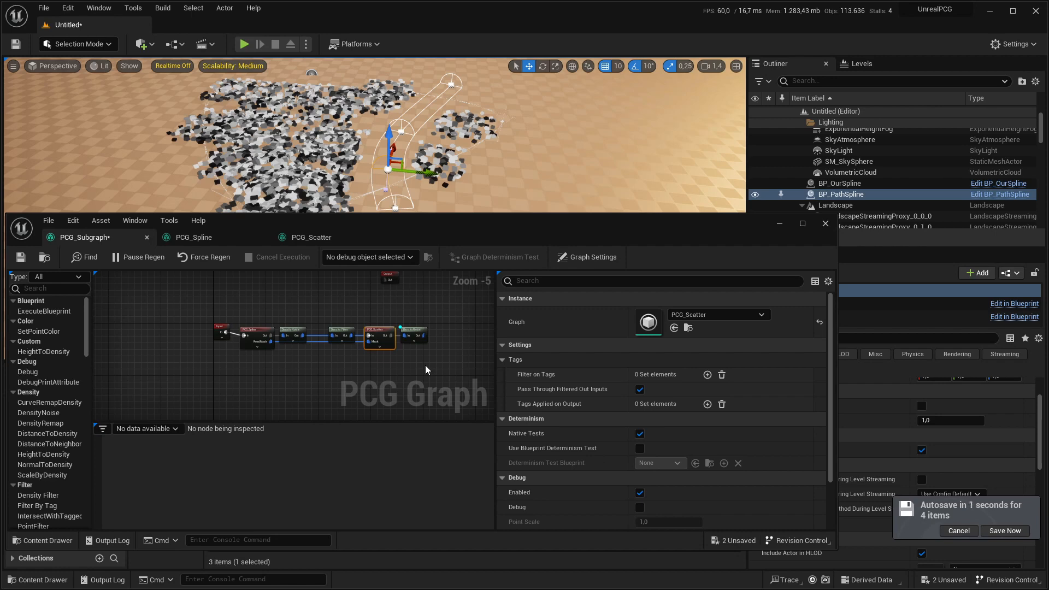